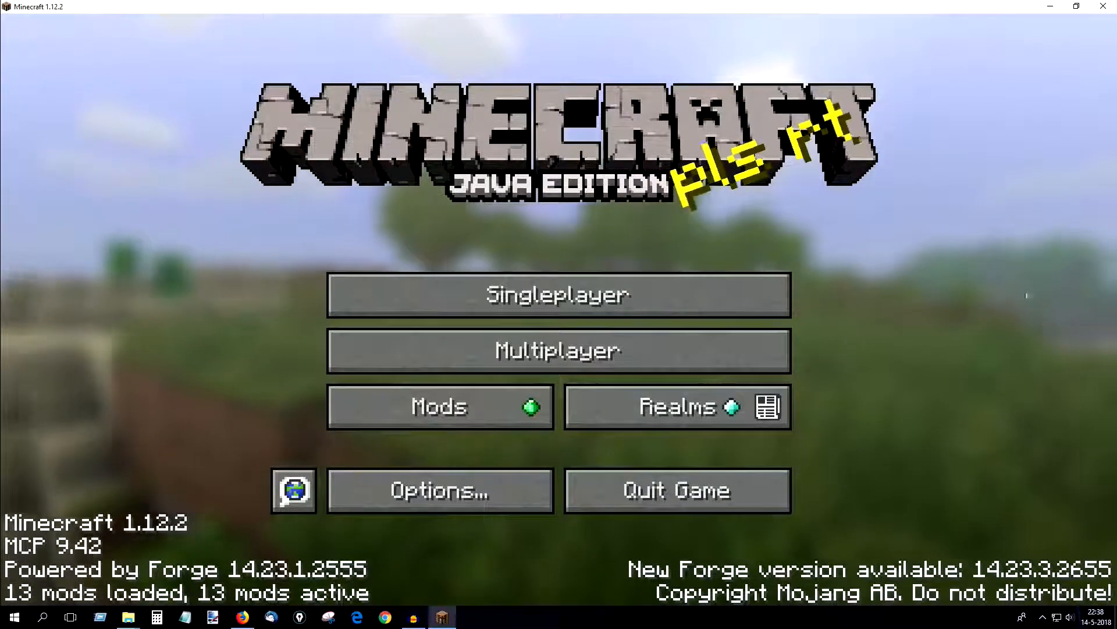
pyautogui.moveTo(940, 191)
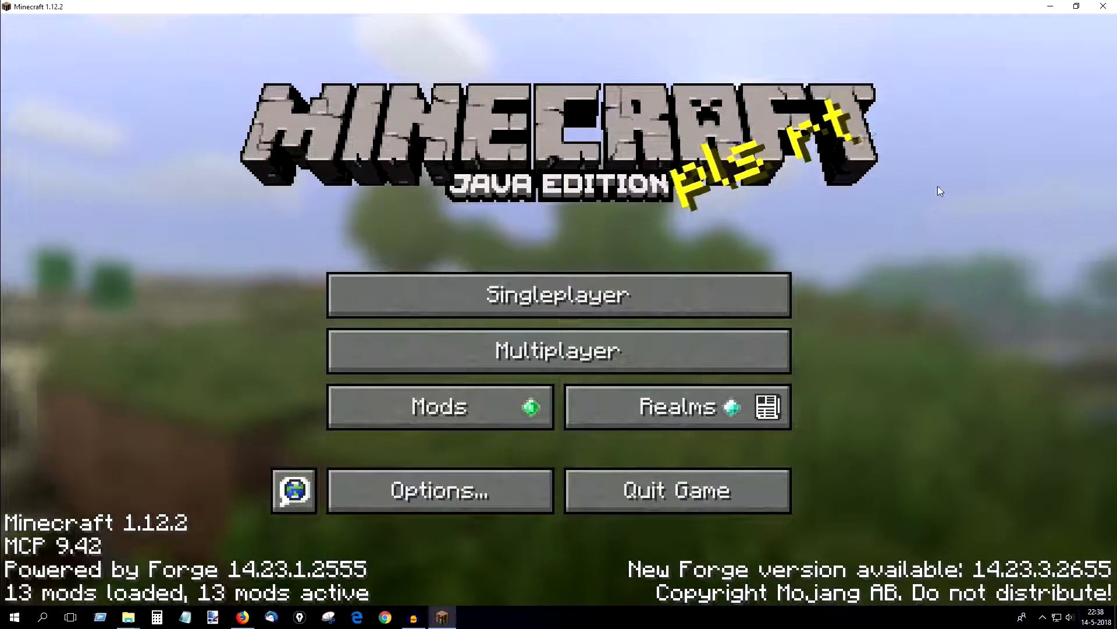
pyautogui.moveTo(936, 320)
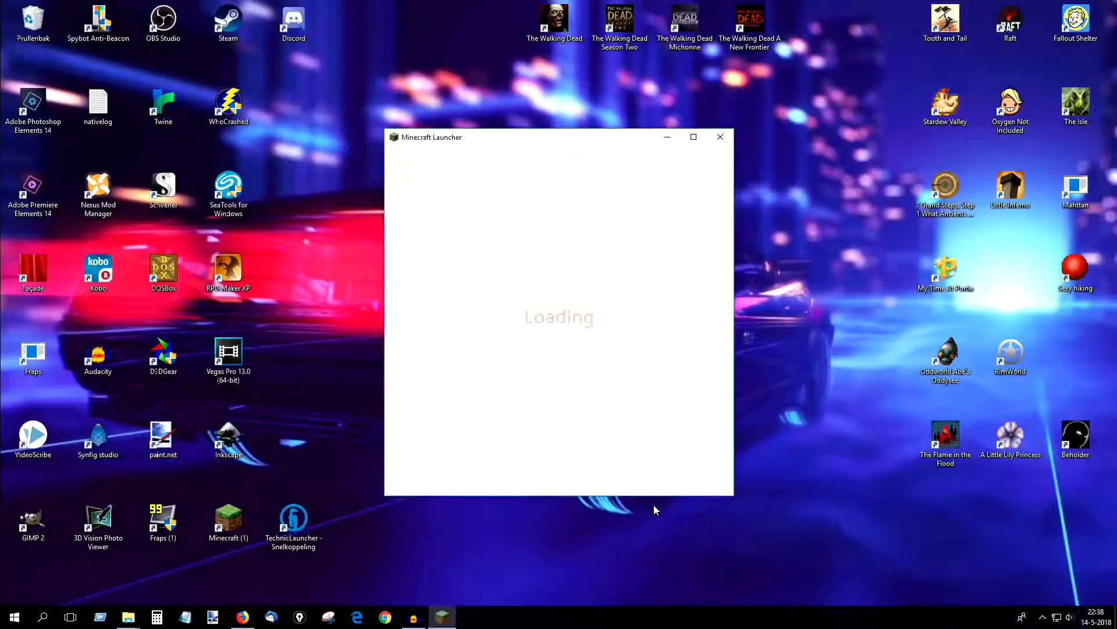
# - Close the Minecraft Launcher window after quitting the game
pyautogui.click(720, 138)
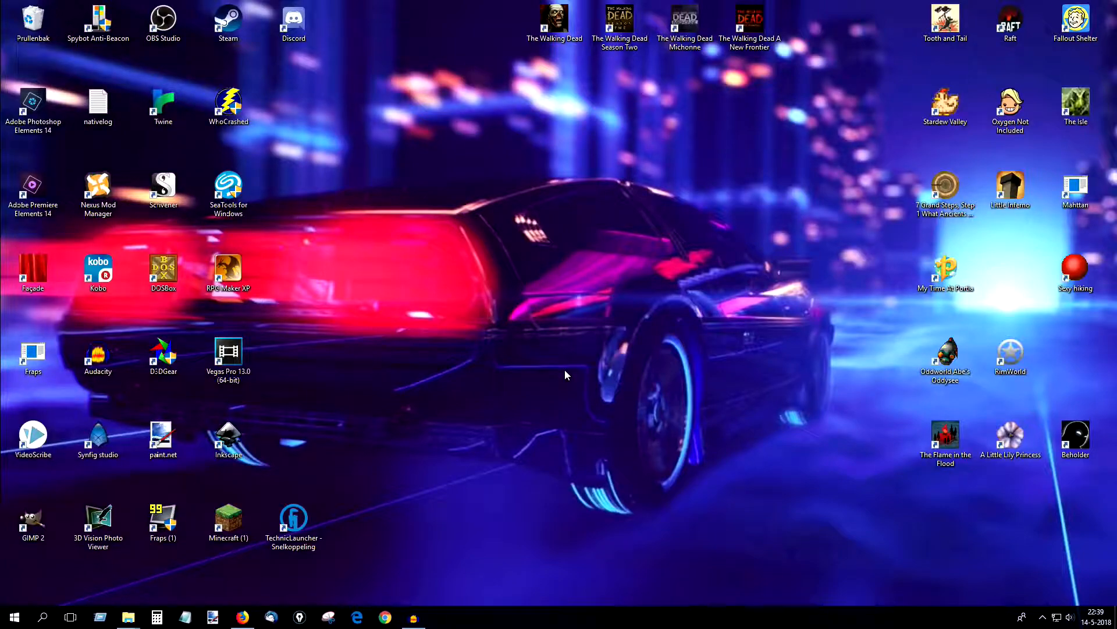
# - Show the ChromaHills-128x-1.12.zip preview in Google Drive, then bring up the Downloads folder
pyautogui.click(243, 617)
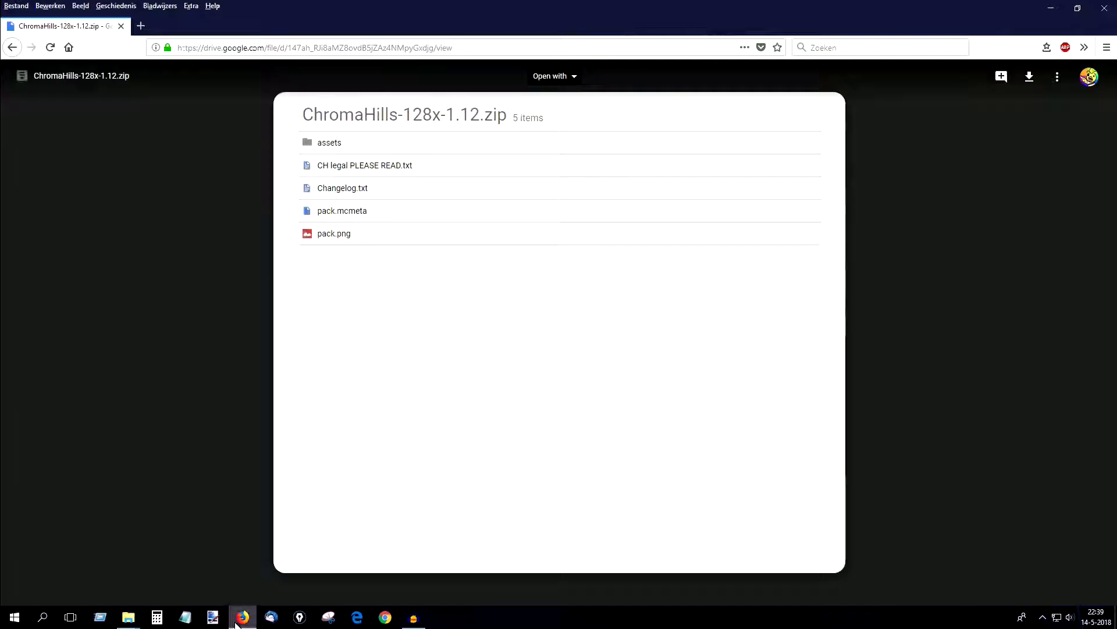
pyautogui.moveTo(339, 467)
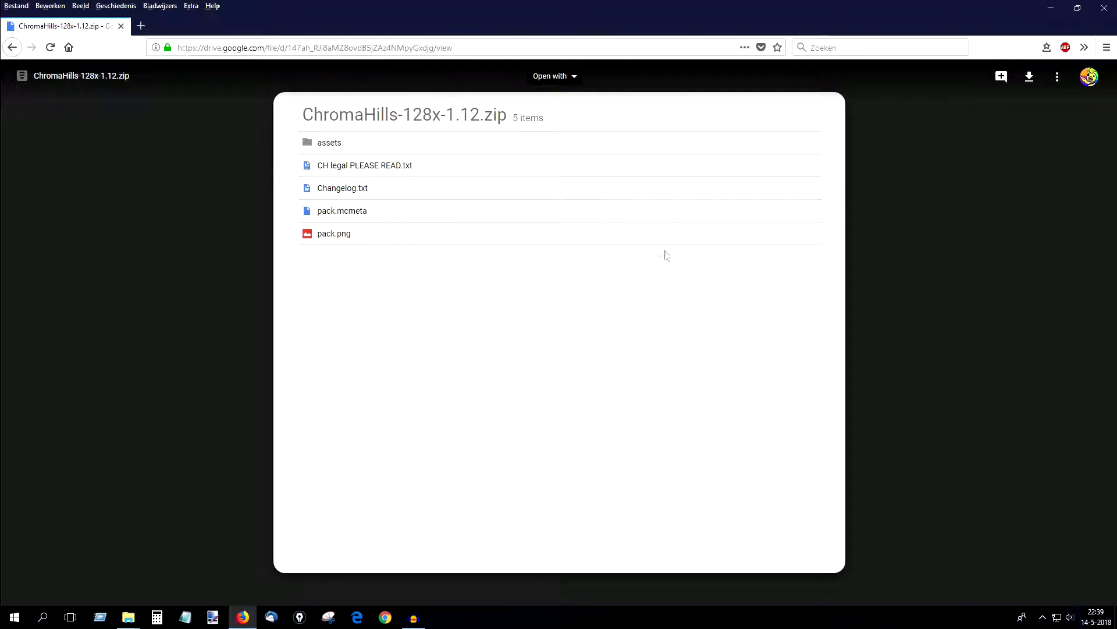
pyautogui.moveTo(363, 82)
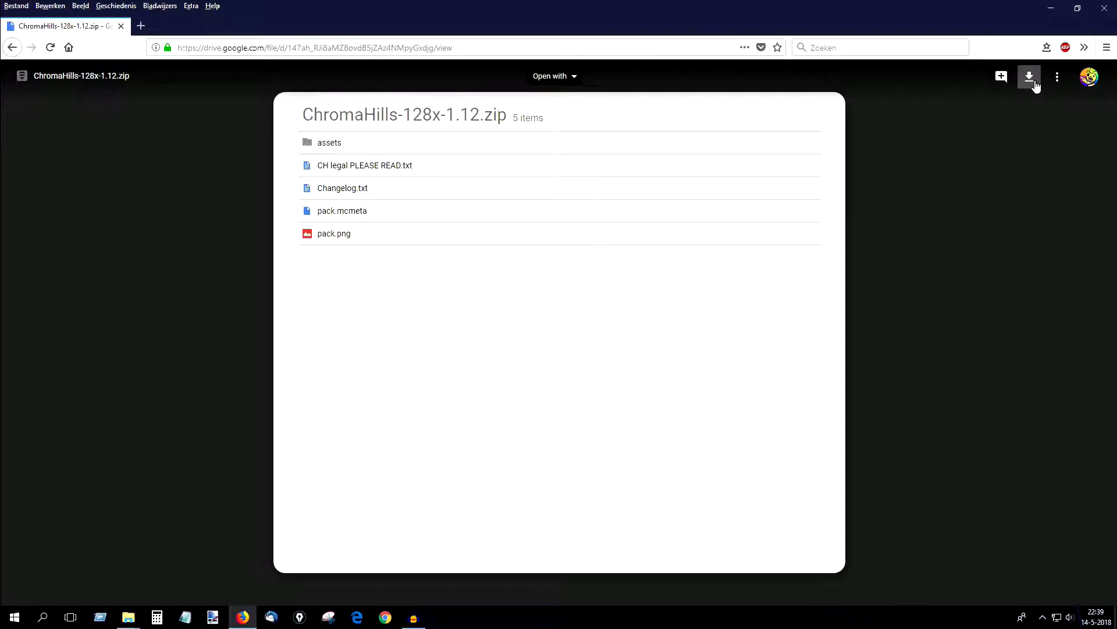
pyautogui.moveTo(1029, 77)
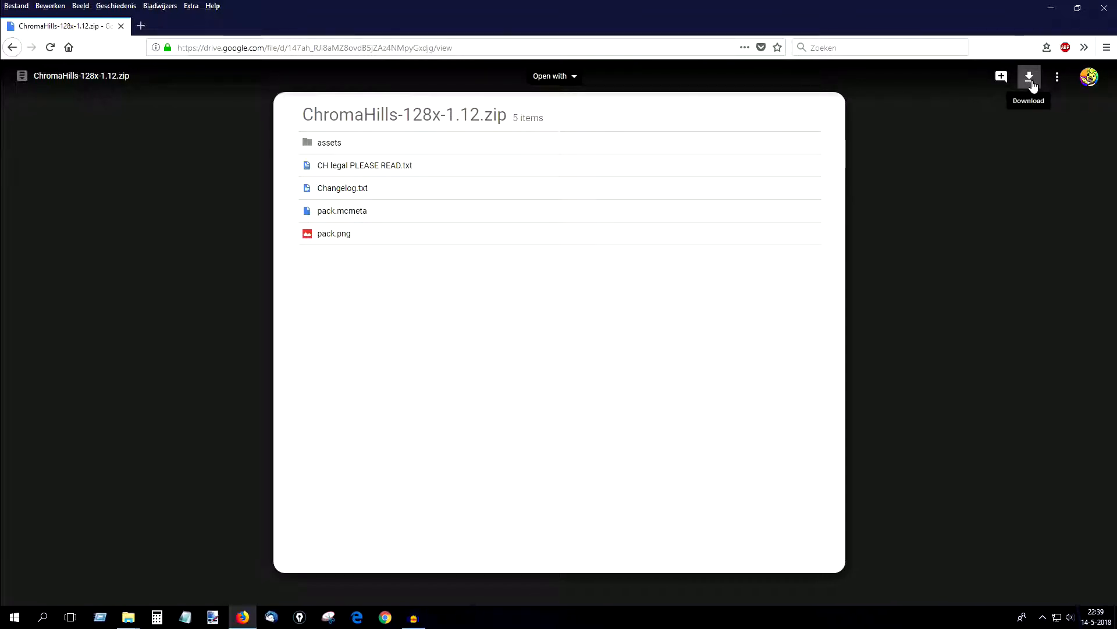
pyautogui.moveTo(165, 604)
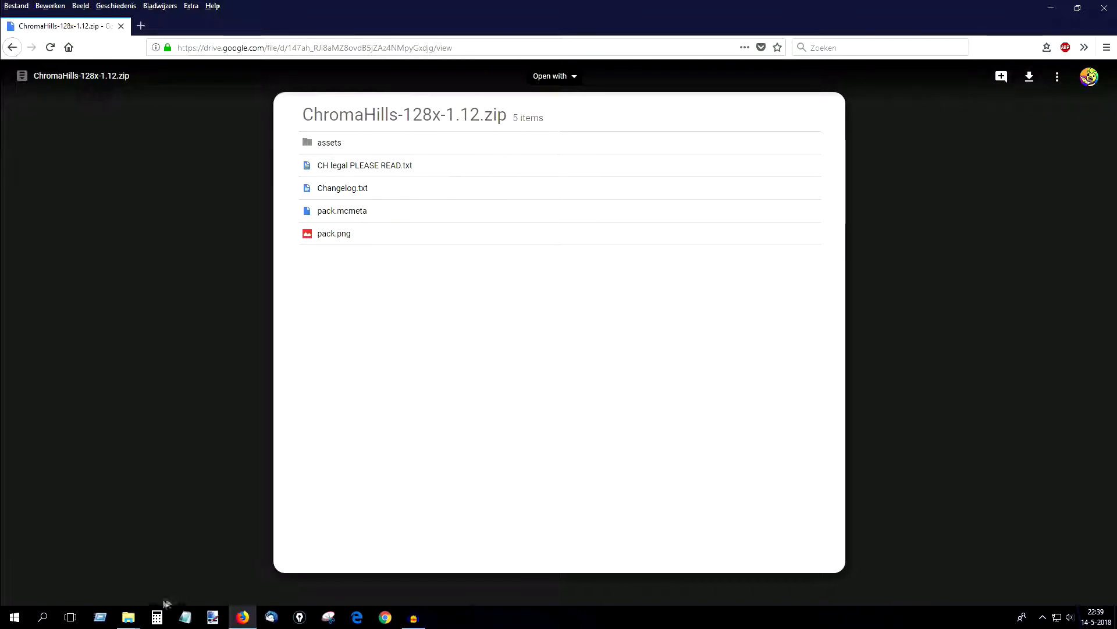
pyautogui.click(128, 617)
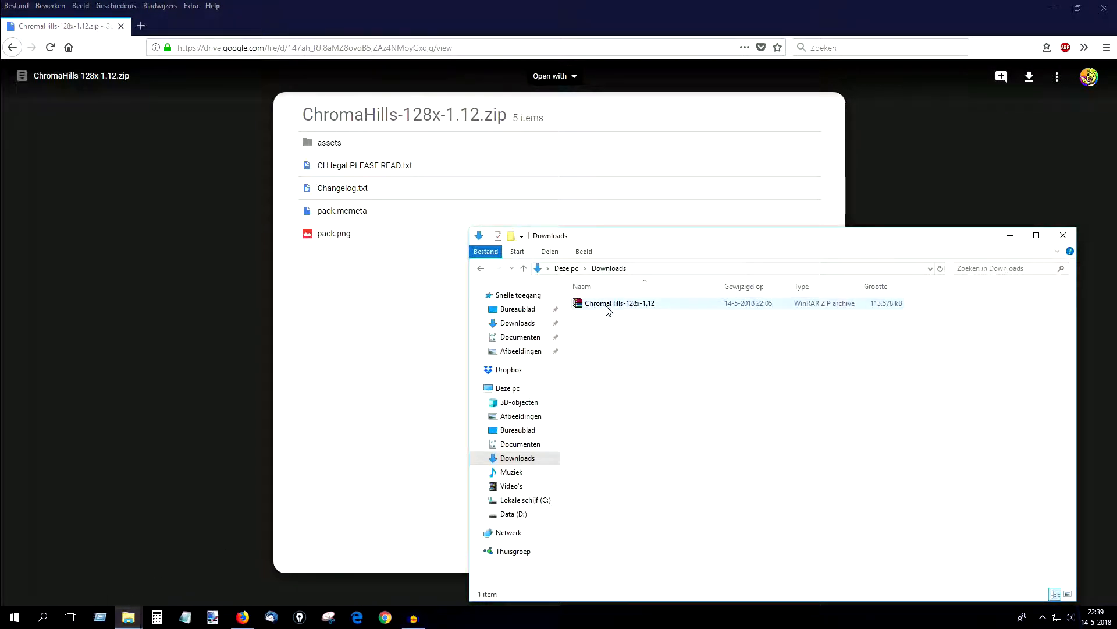
# - Inspect the context menu of the downloaded ChromaHills-128x-1.12 archive without acting on it
pyautogui.rightClick(618, 303)
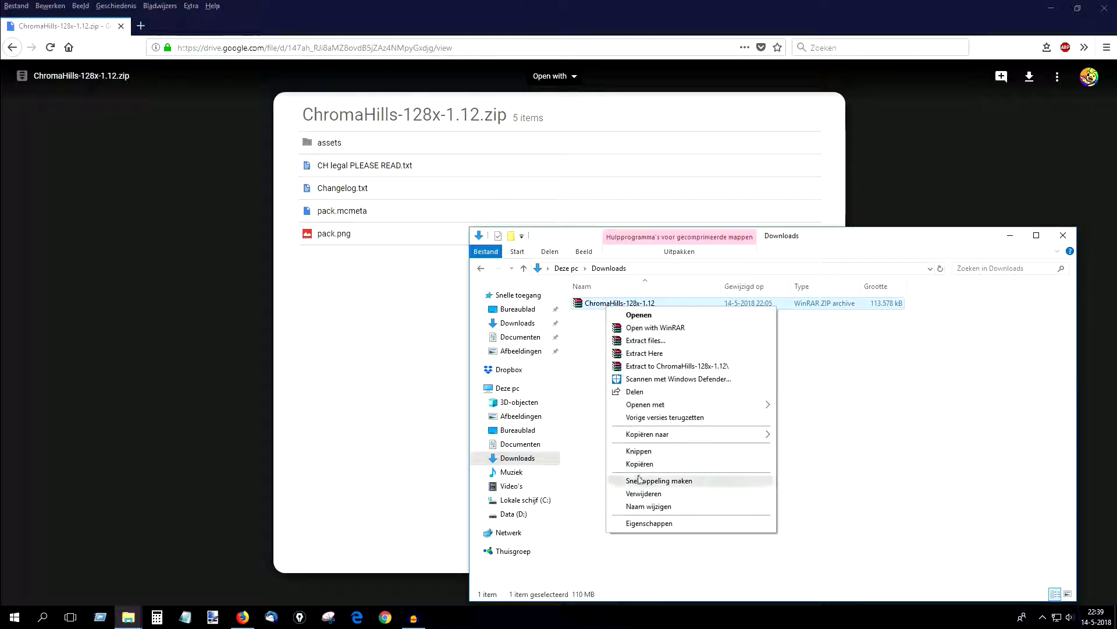
pyautogui.click(642, 467)
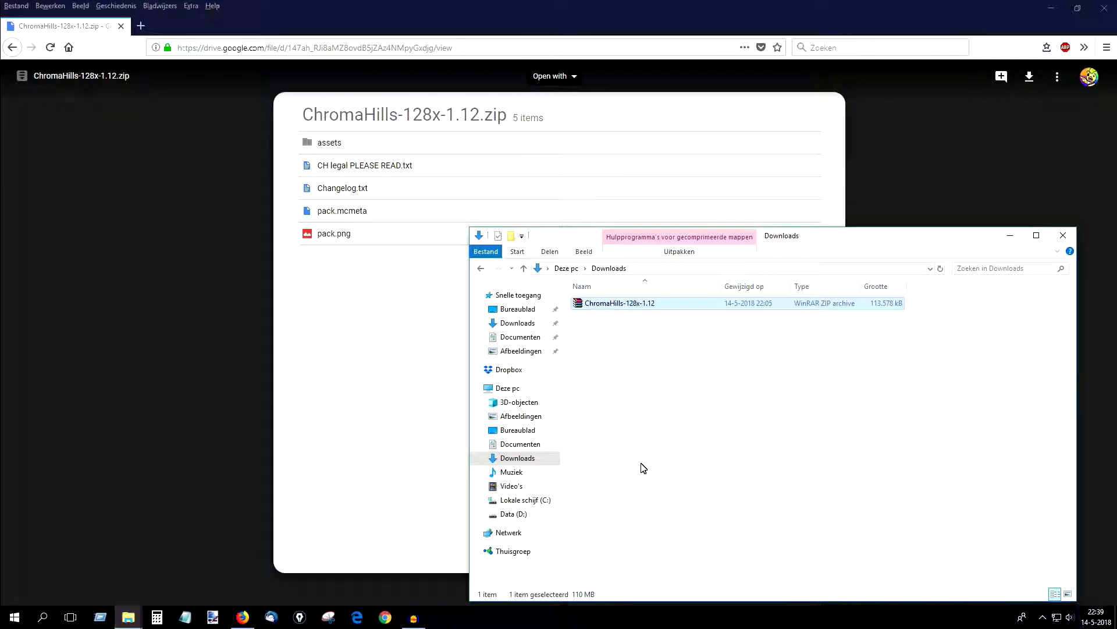
pyautogui.moveTo(118, 602)
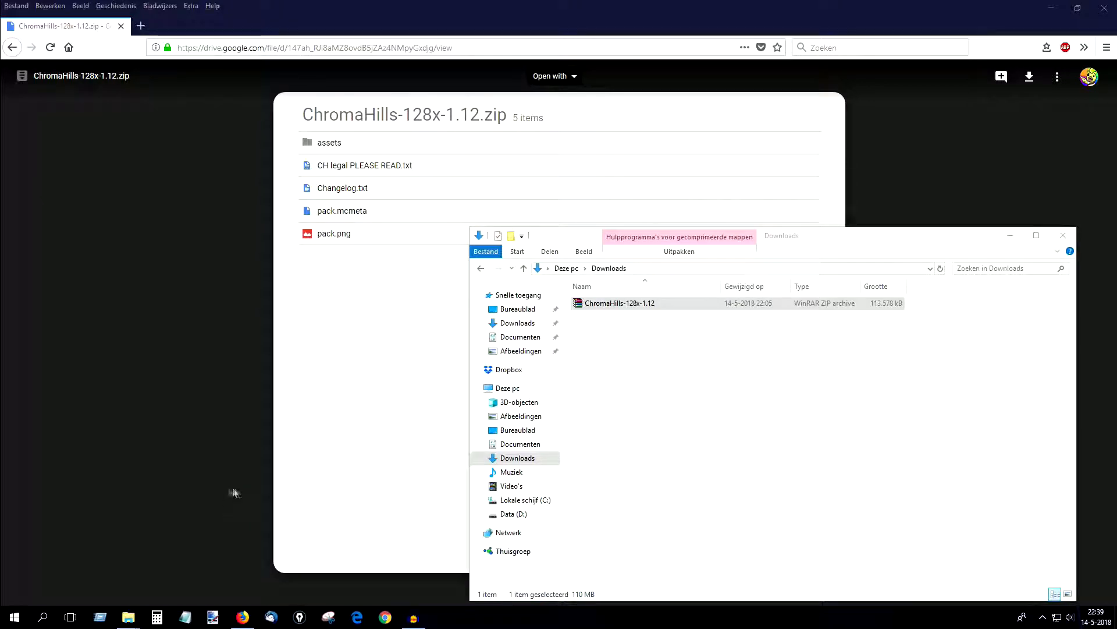
pyautogui.click(13, 616)
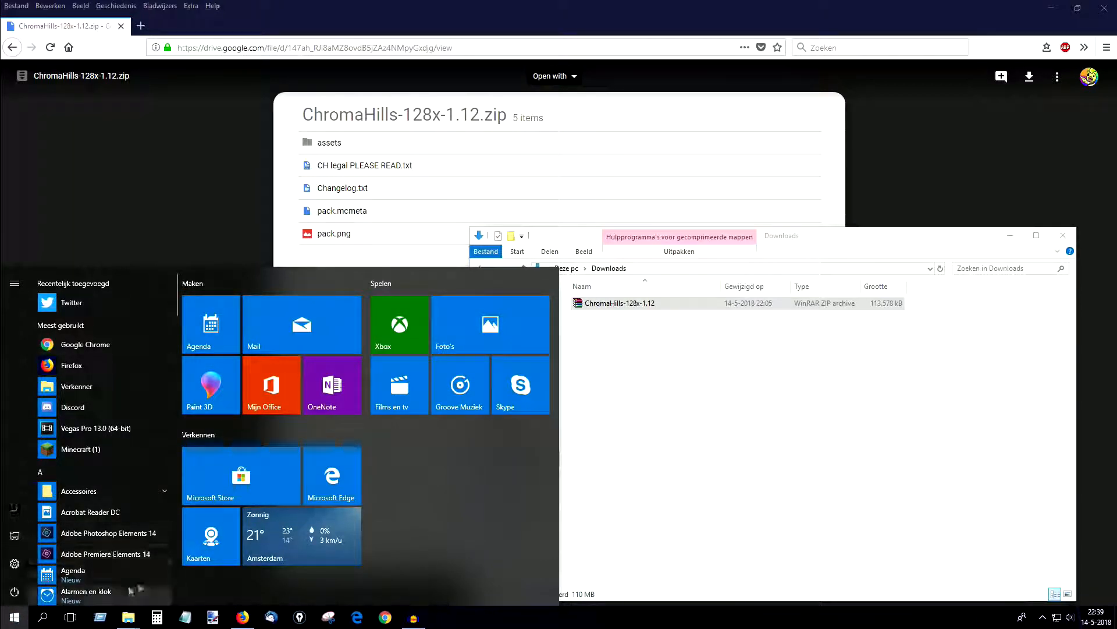
# - Search Windows for the Run (Uitvoeren) app
pyautogui.click(45, 617)
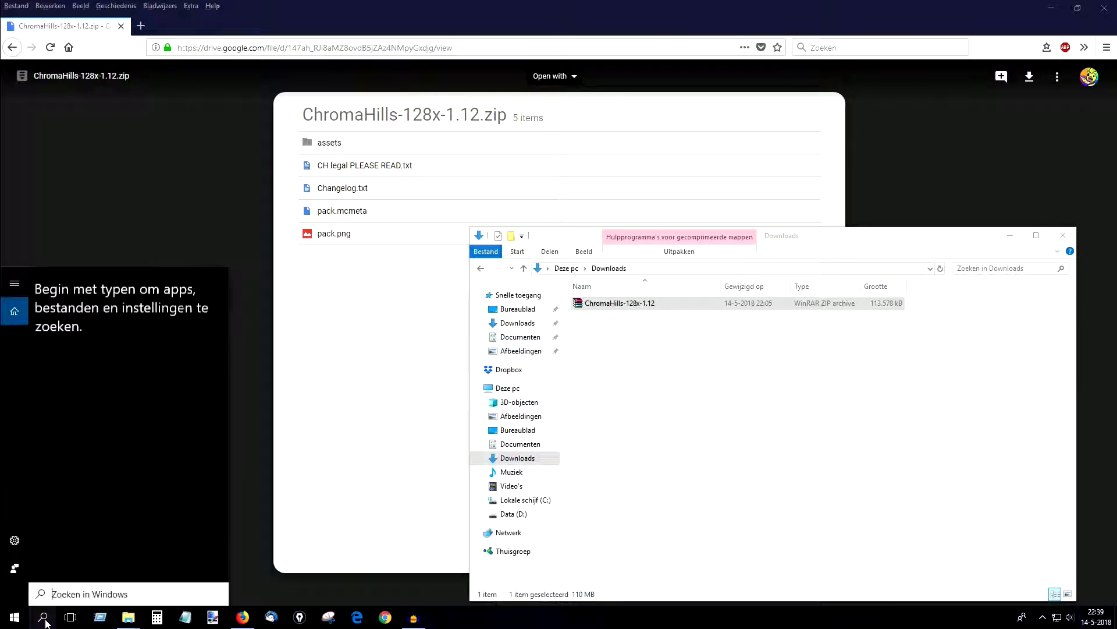
pyautogui.write('run')
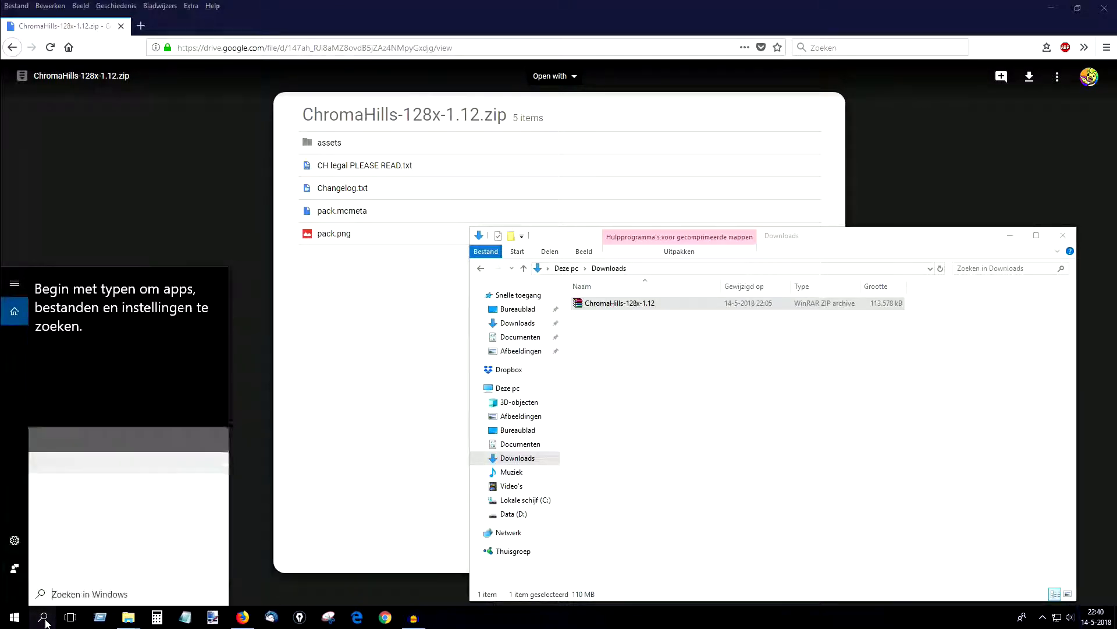
pyautogui.write('uitvo')
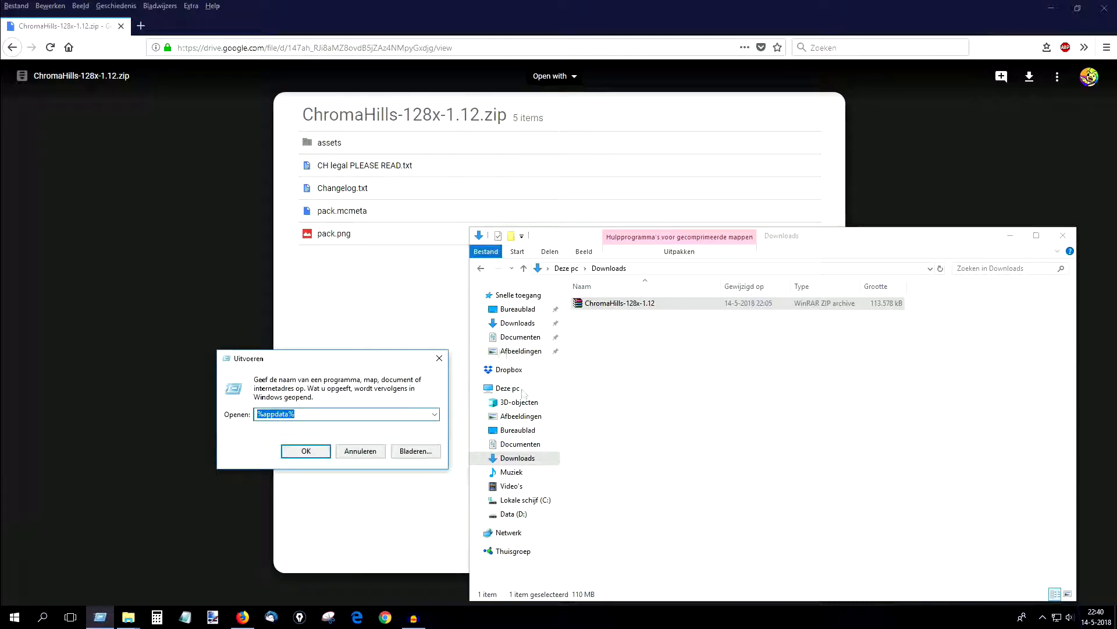
pyautogui.moveTo(264, 440)
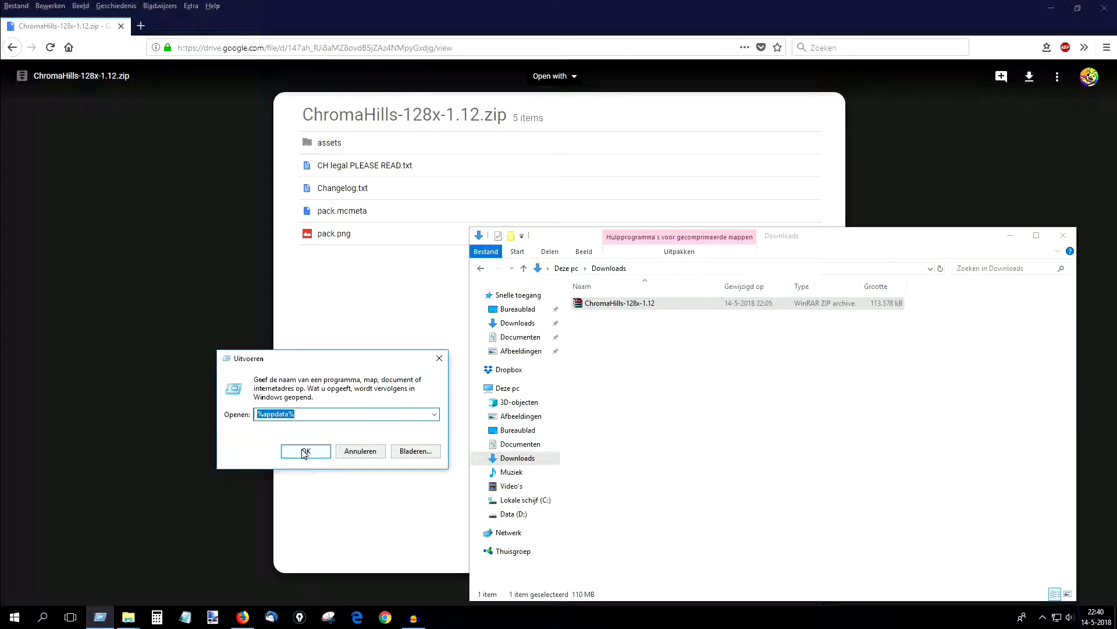
# - Run %appdata% to open the Roaming folder in File Explorer
pyautogui.click(305, 450)
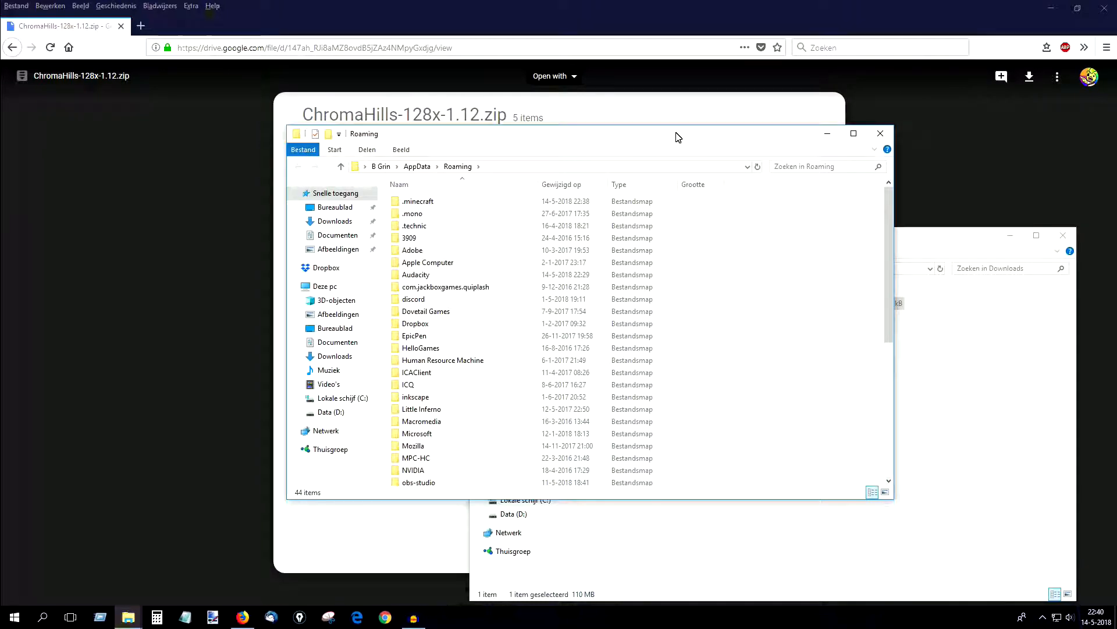
# - Open the .minecraft folder inside AppData Roaming
pyautogui.click(418, 201)
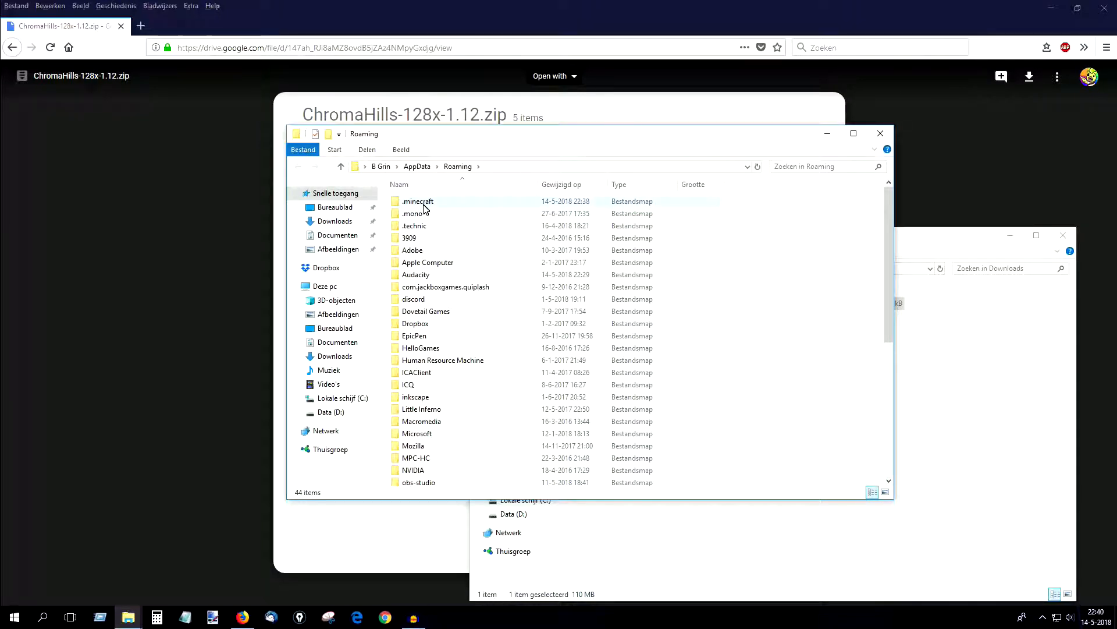
pyautogui.moveTo(418, 201)
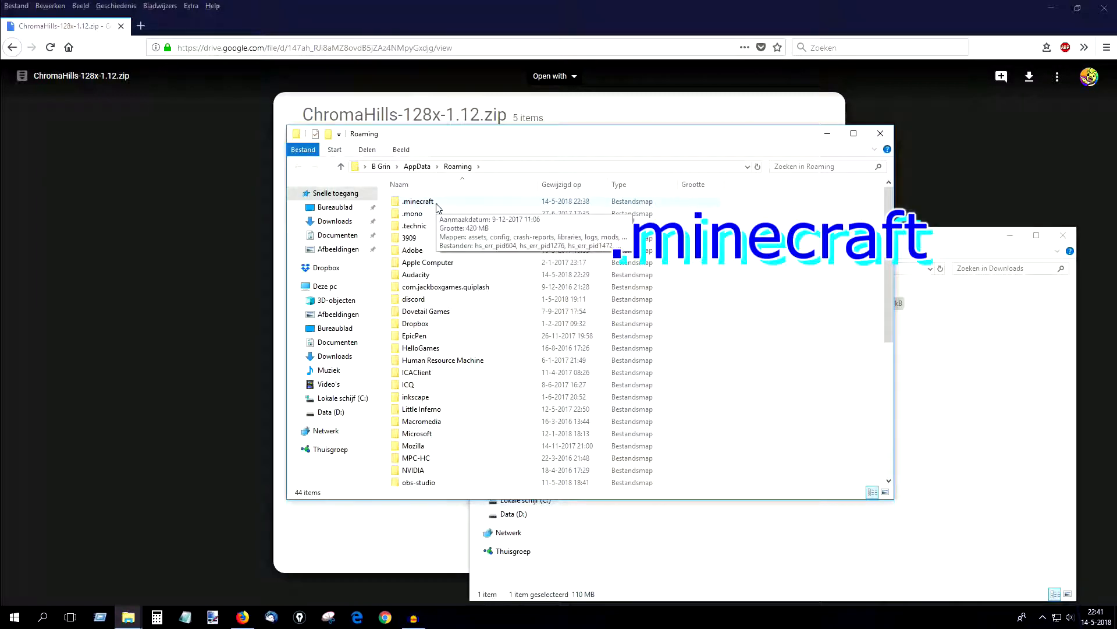
pyautogui.click(418, 202)
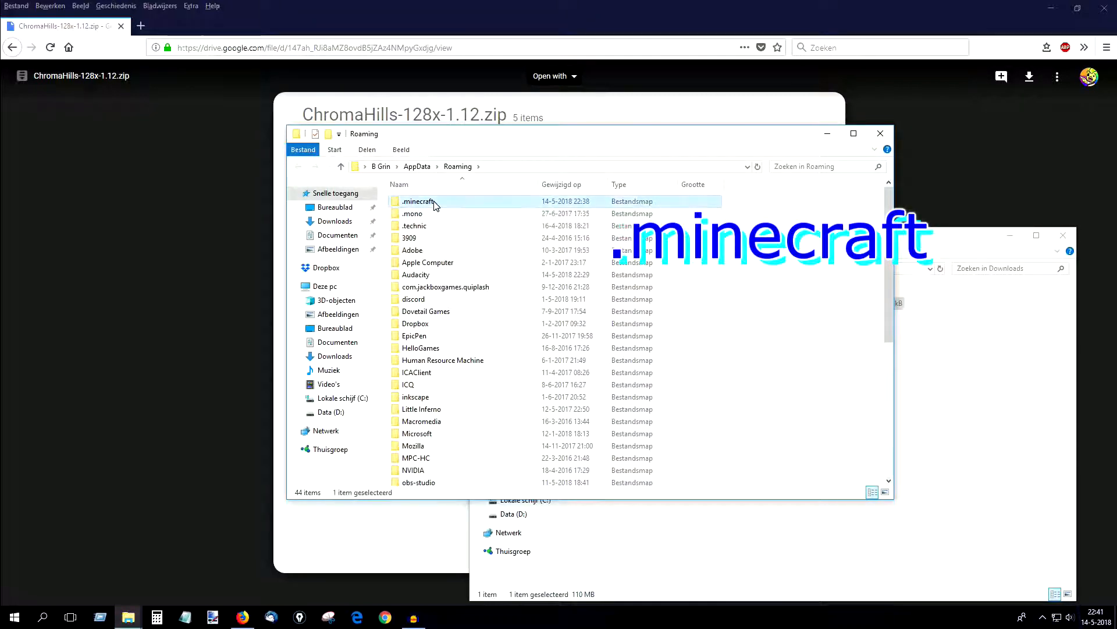
pyautogui.doubleClick(418, 201)
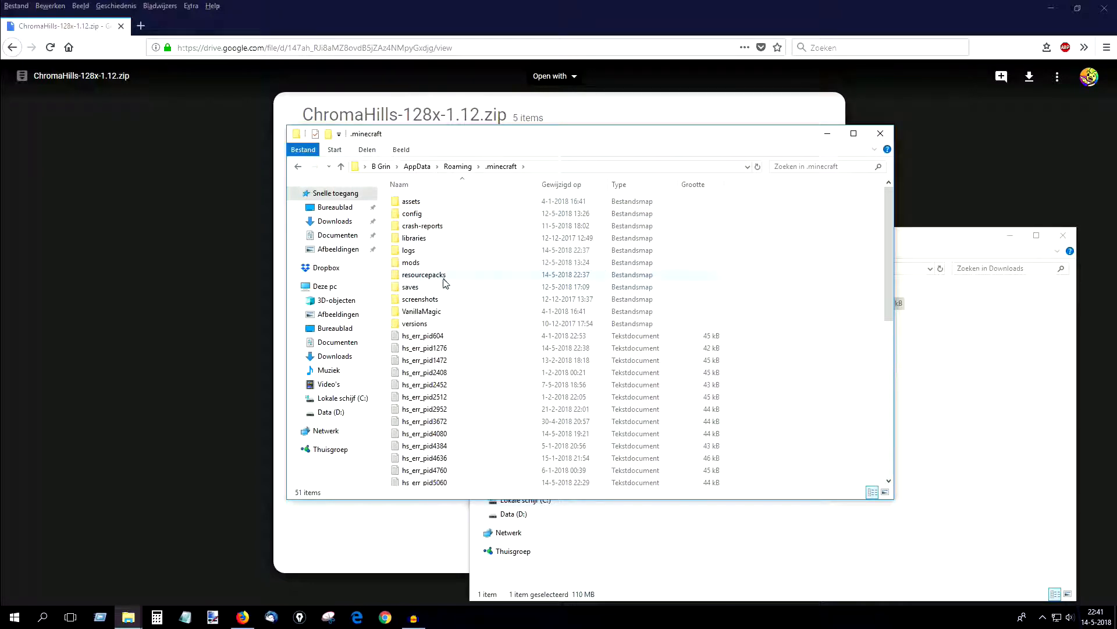
# - Paste the ChromaHills-128x-1.12 zip into the resourcepacks folder beside Conquest_1.12
pyautogui.doubleClick(424, 274)
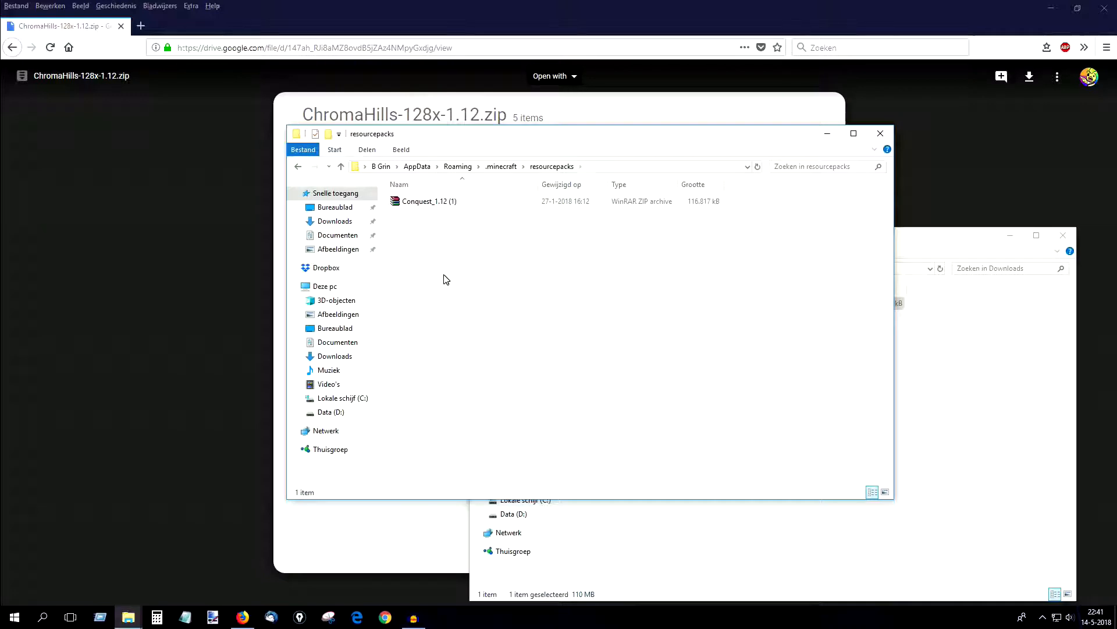
pyautogui.click(429, 201)
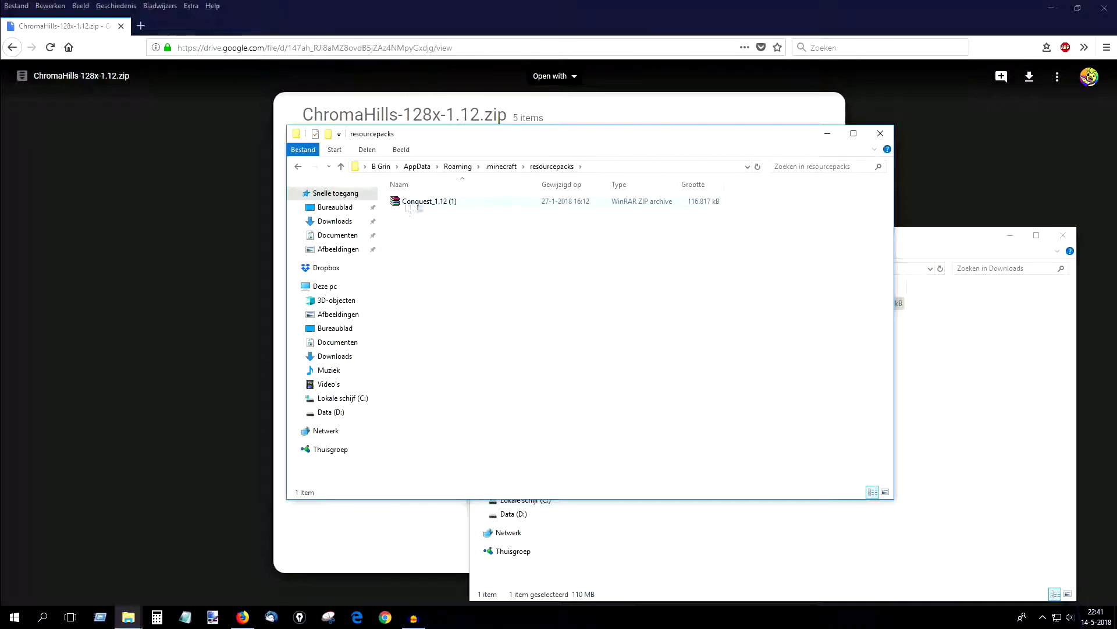
pyautogui.click(420, 245)
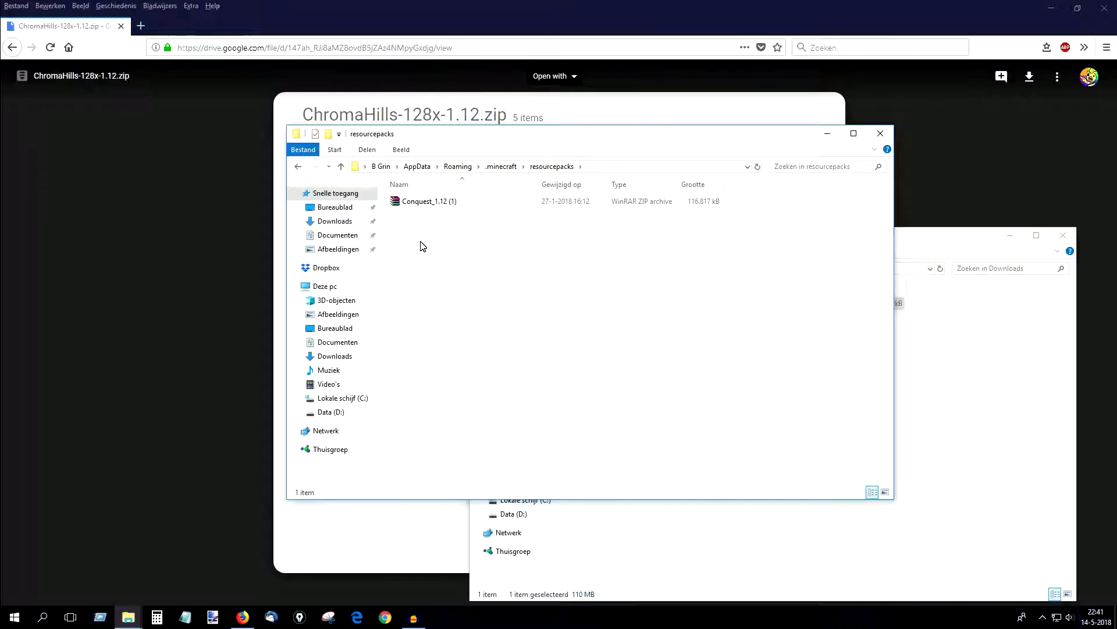
pyautogui.rightClick(420, 246)
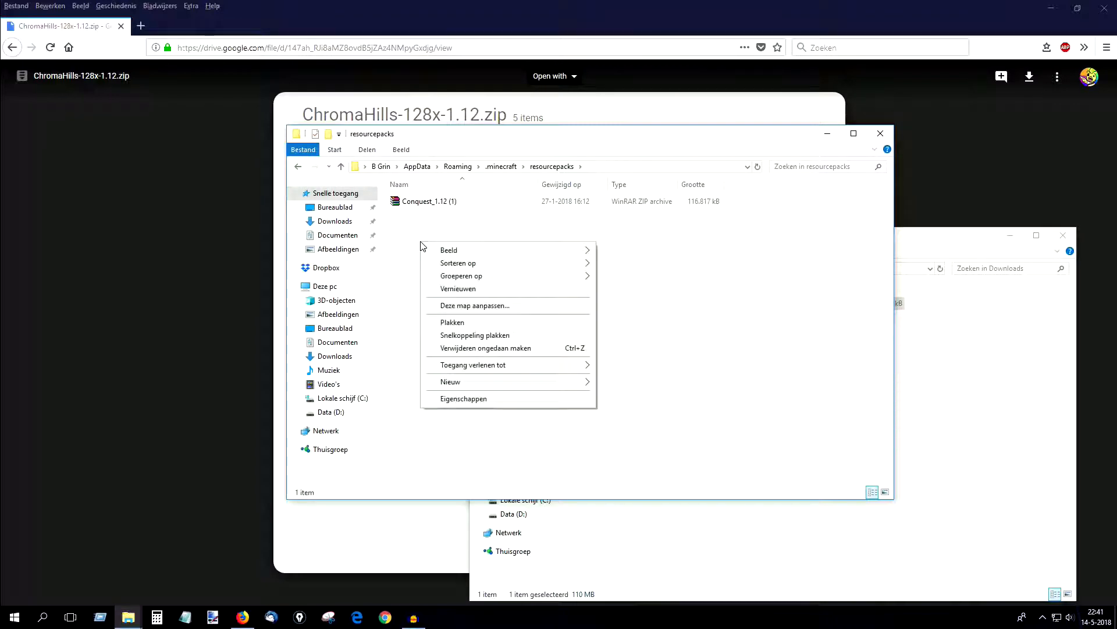
pyautogui.moveTo(452, 322)
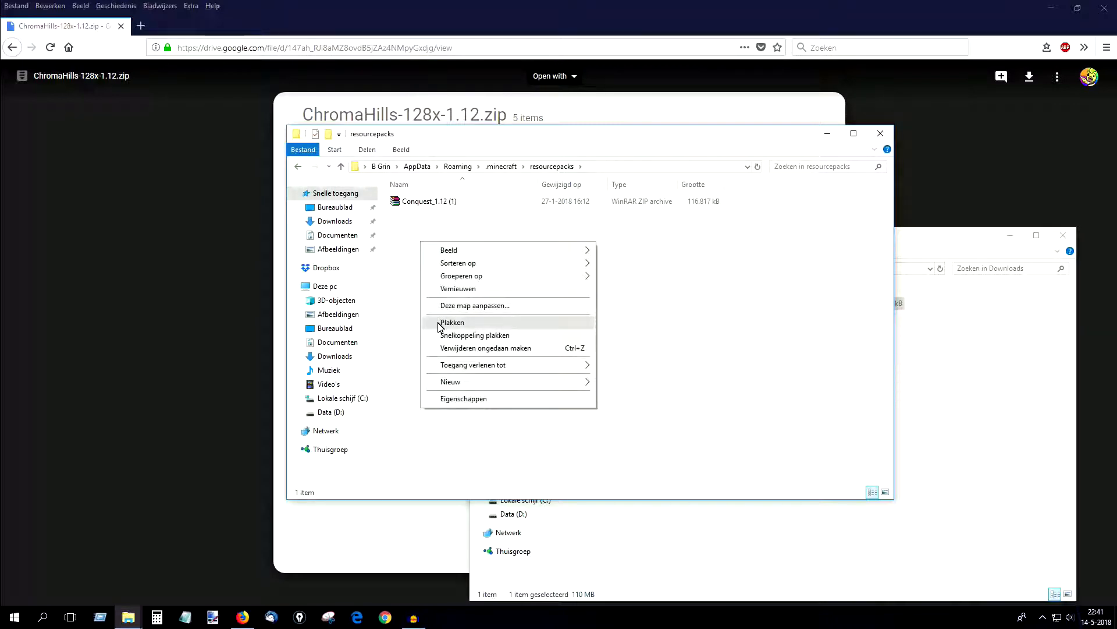
pyautogui.click(453, 322)
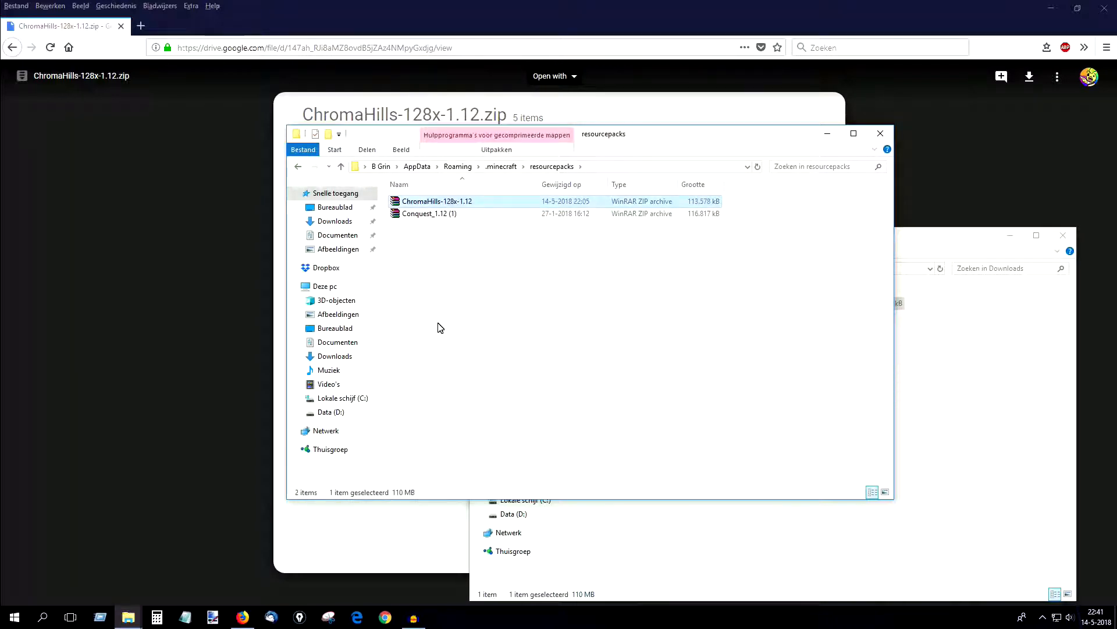
pyautogui.moveTo(442, 324)
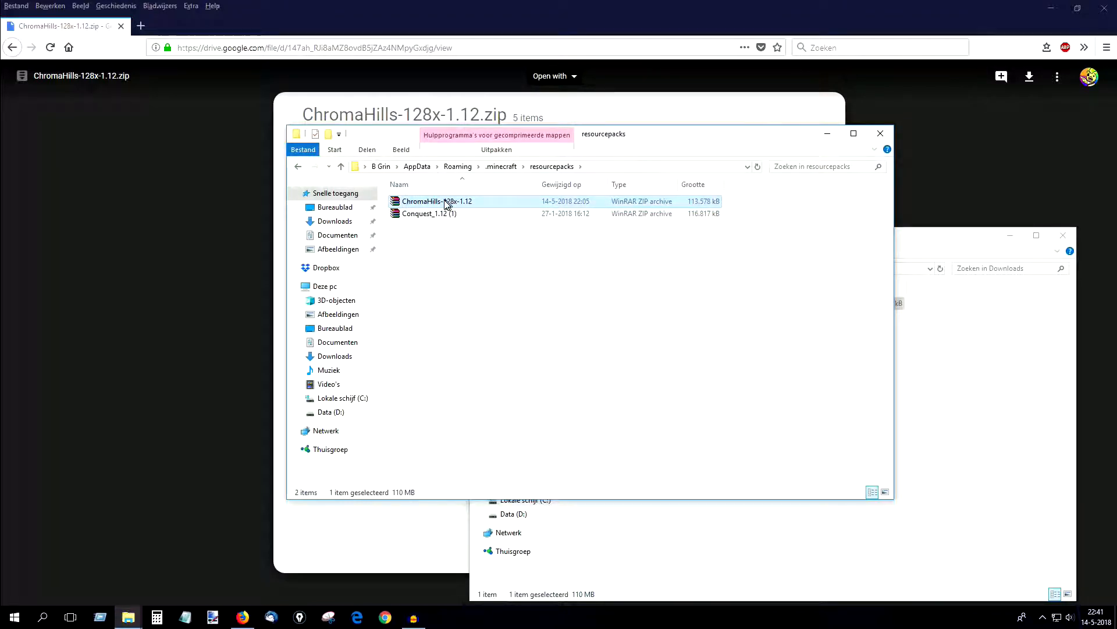
pyautogui.moveTo(437, 202)
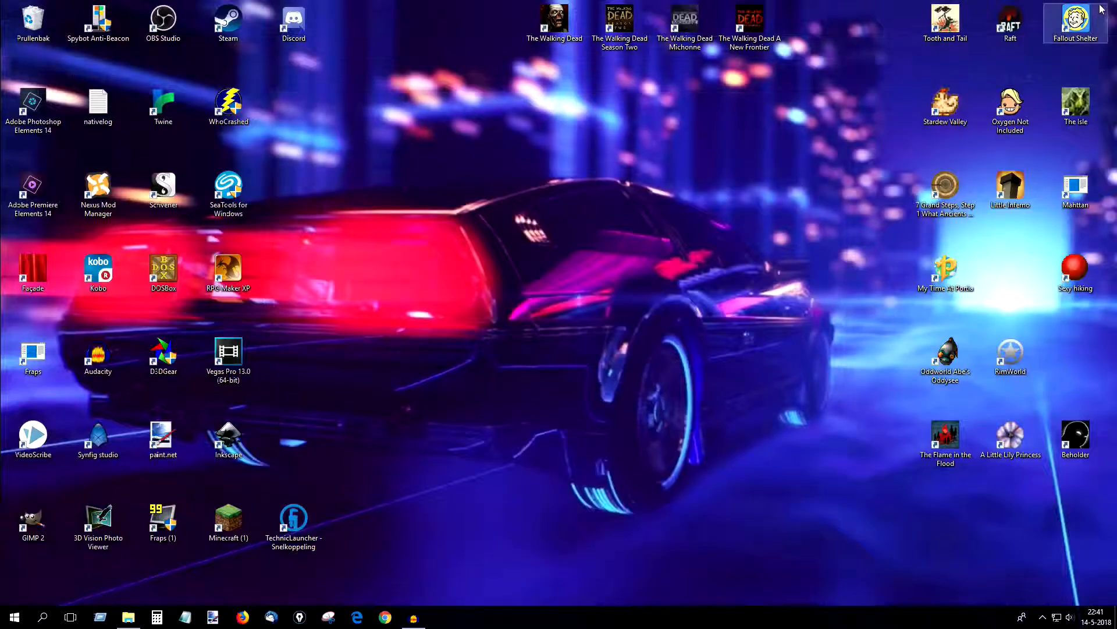
pyautogui.moveTo(477, 389)
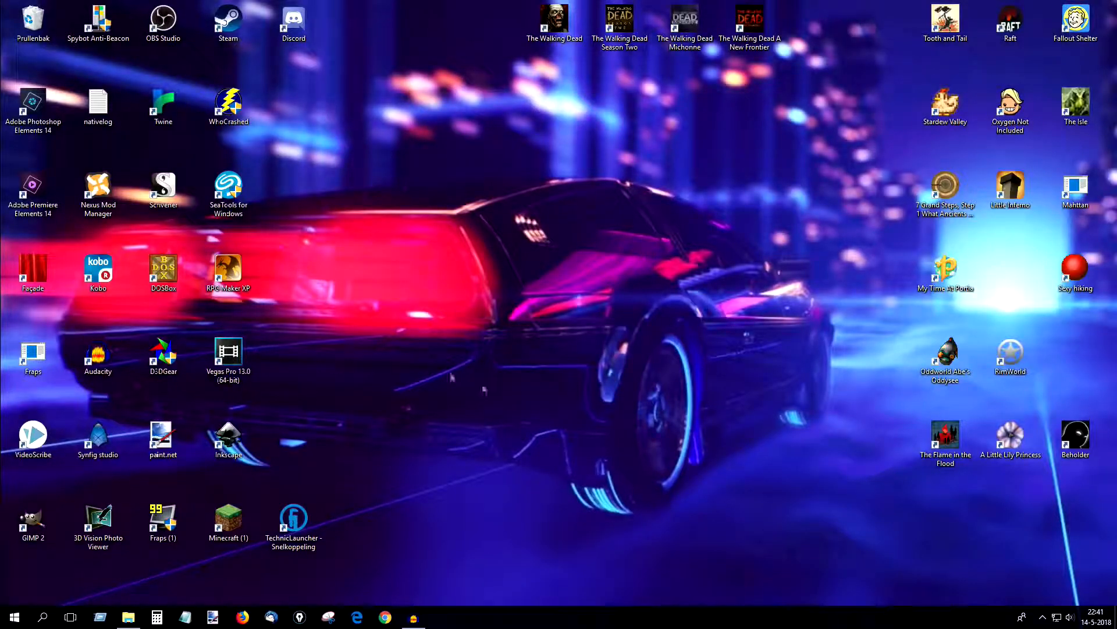
# - Start Minecraft from the desktop shortcut, press Play, and maximize the loading game window
pyautogui.click(228, 520)
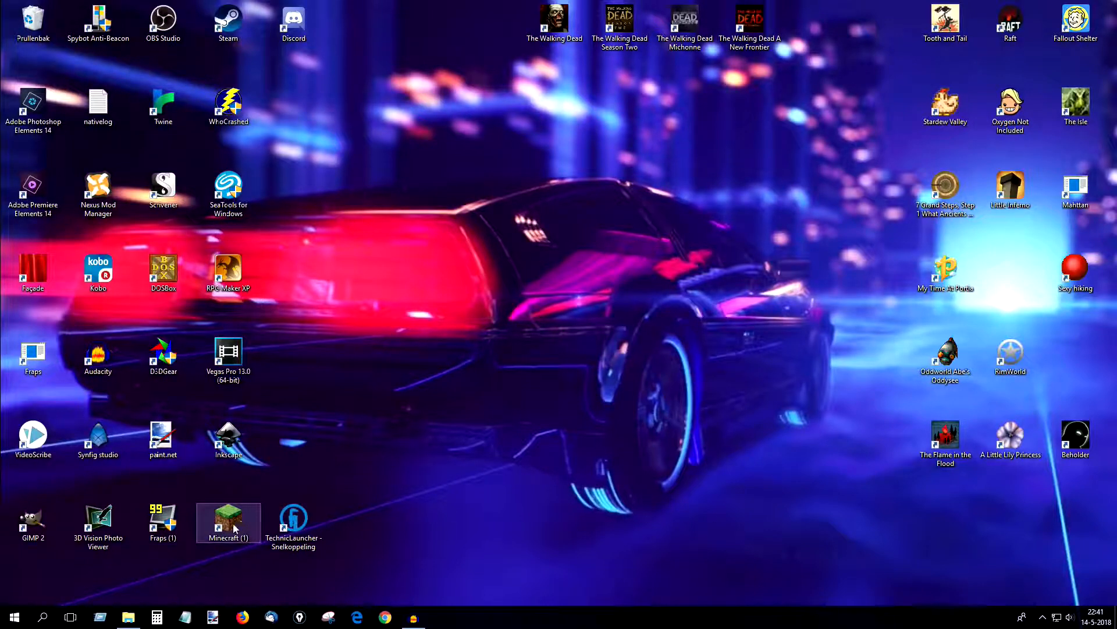
pyautogui.doubleClick(228, 518)
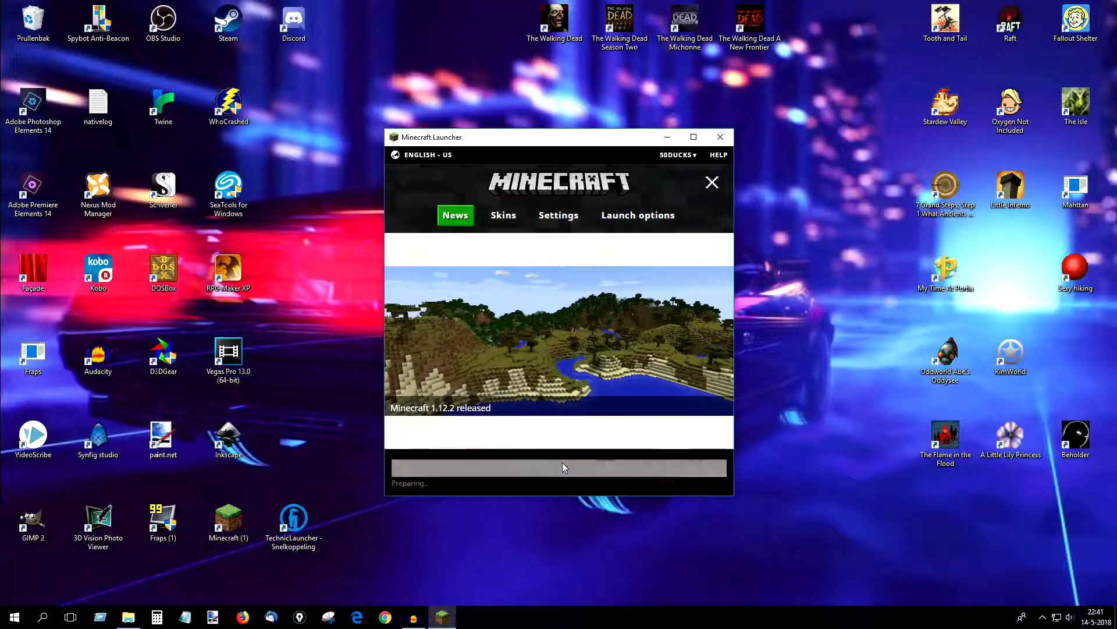
pyautogui.click(720, 136)
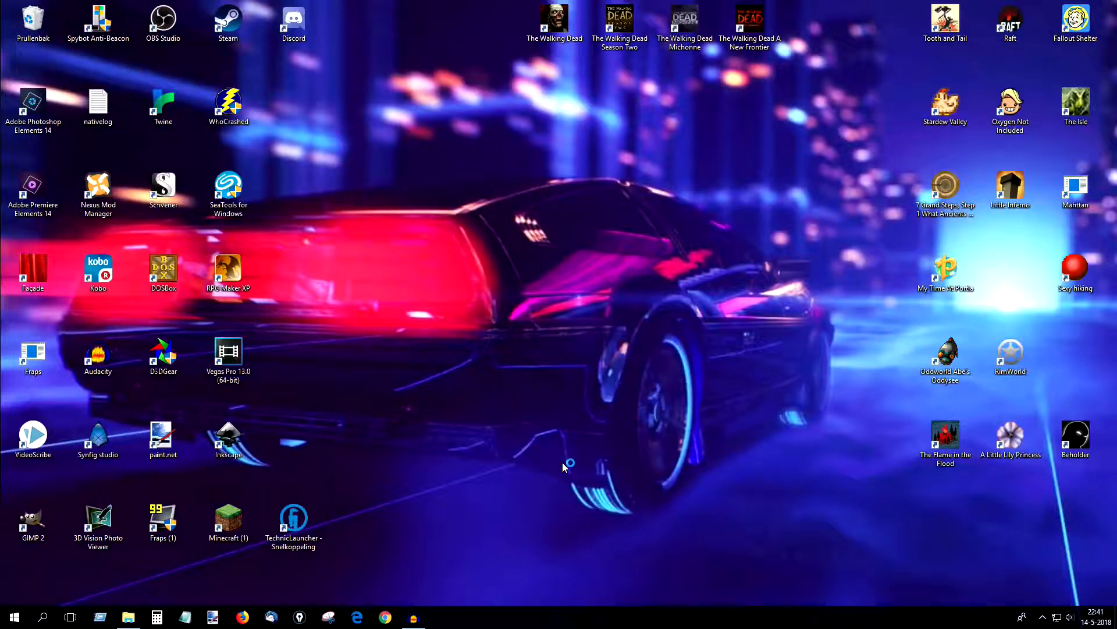
pyautogui.doubleClick(228, 524)
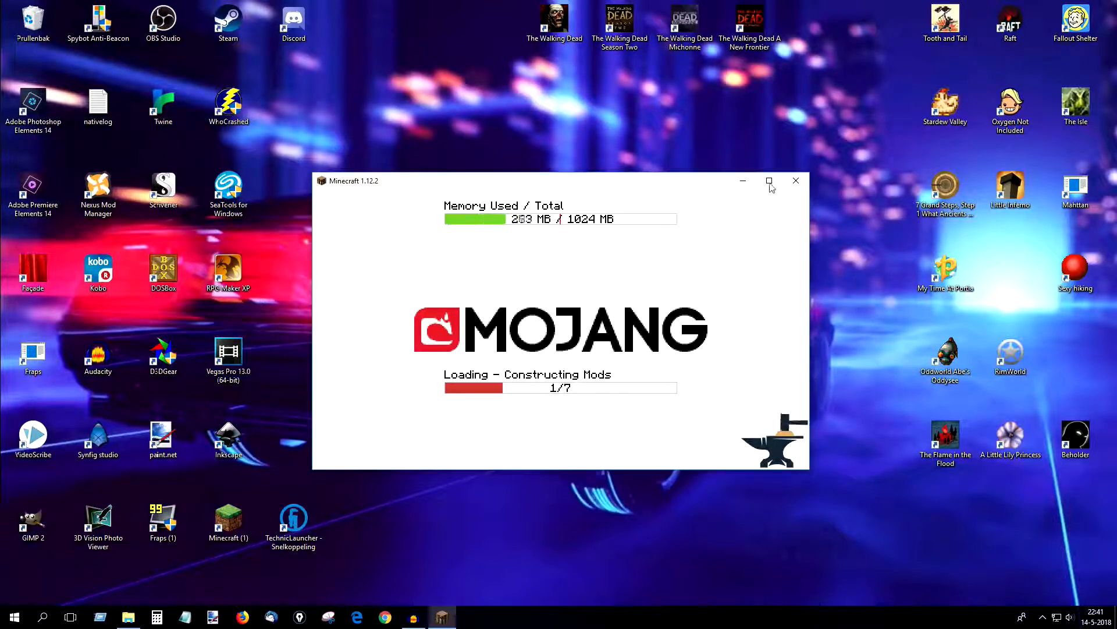
pyautogui.click(769, 180)
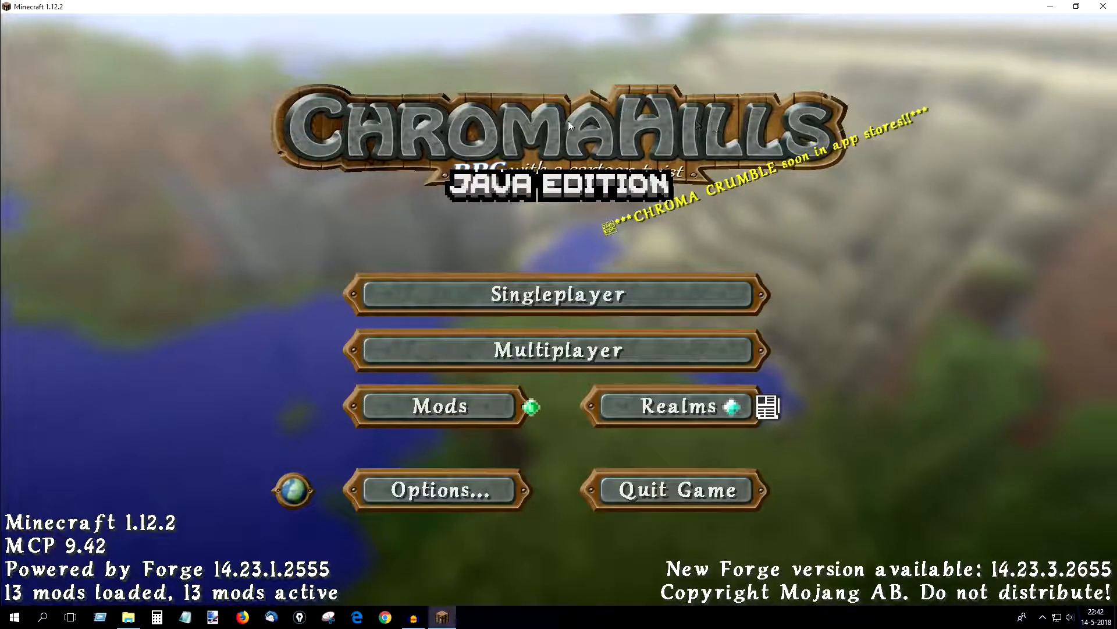
# - Review Resource Packs with only Default selected and ChromaHills available, then return to the title screen
pyautogui.click(438, 491)
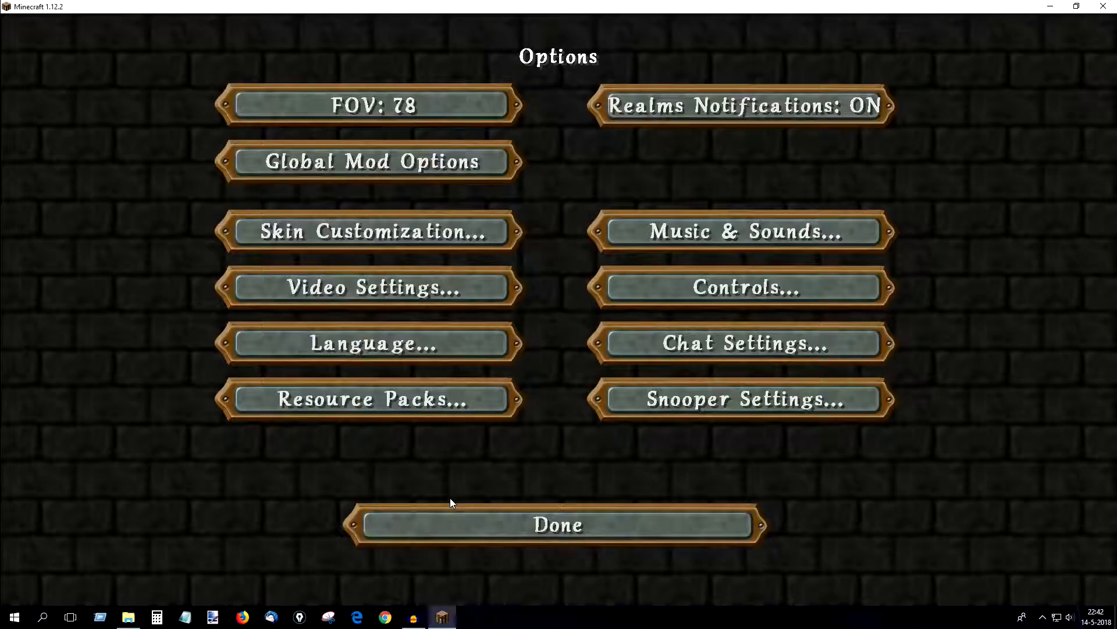
pyautogui.click(558, 523)
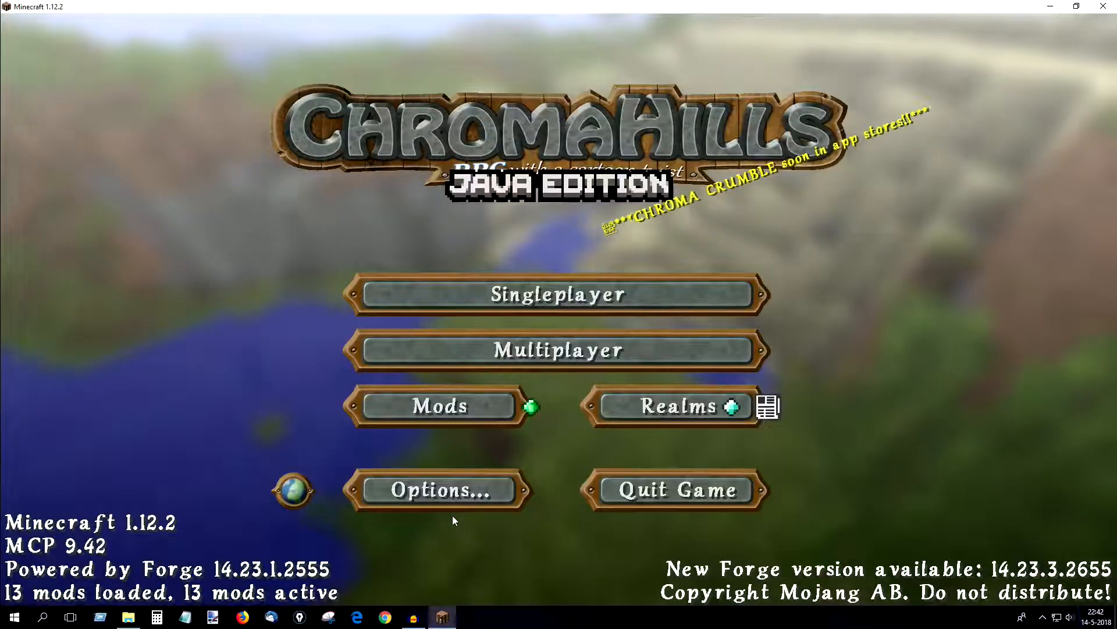
pyautogui.moveTo(309, 472)
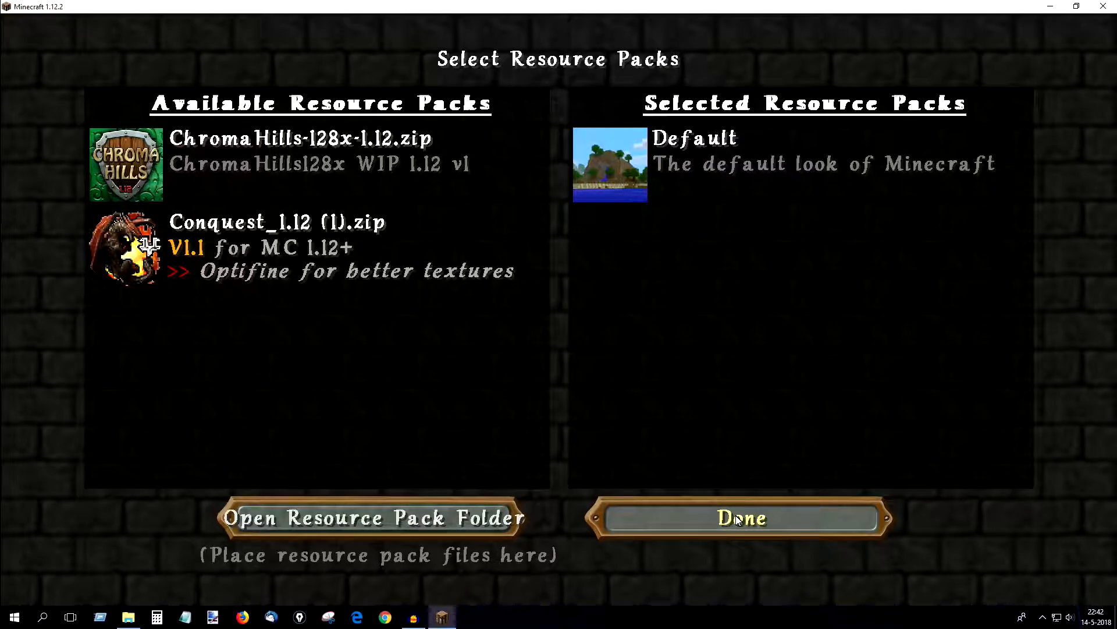
pyautogui.click(740, 517)
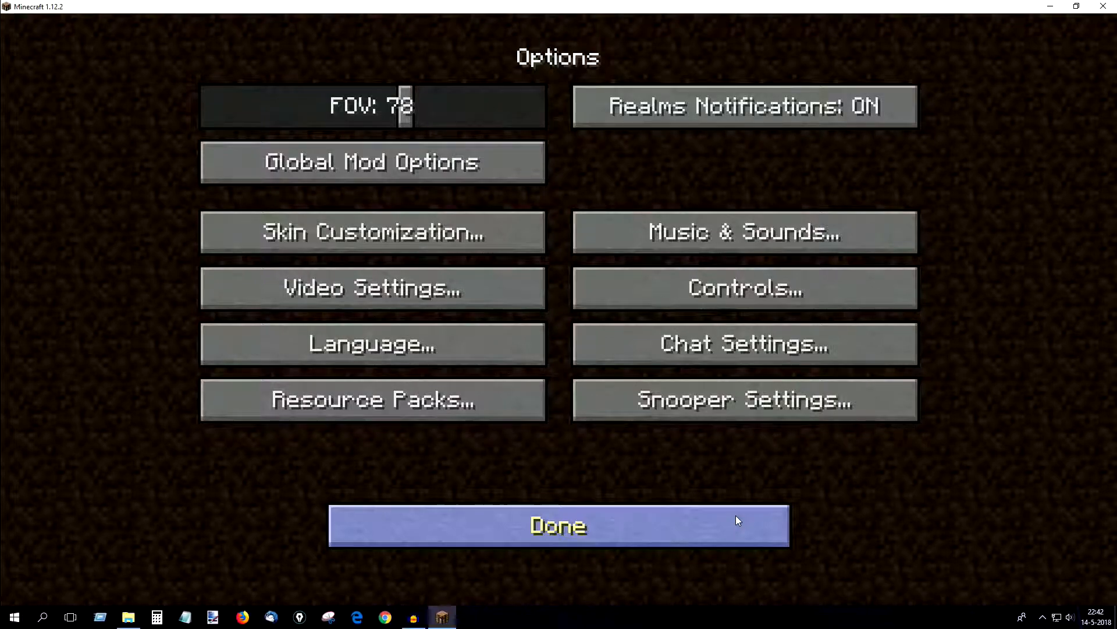
pyautogui.click(557, 525)
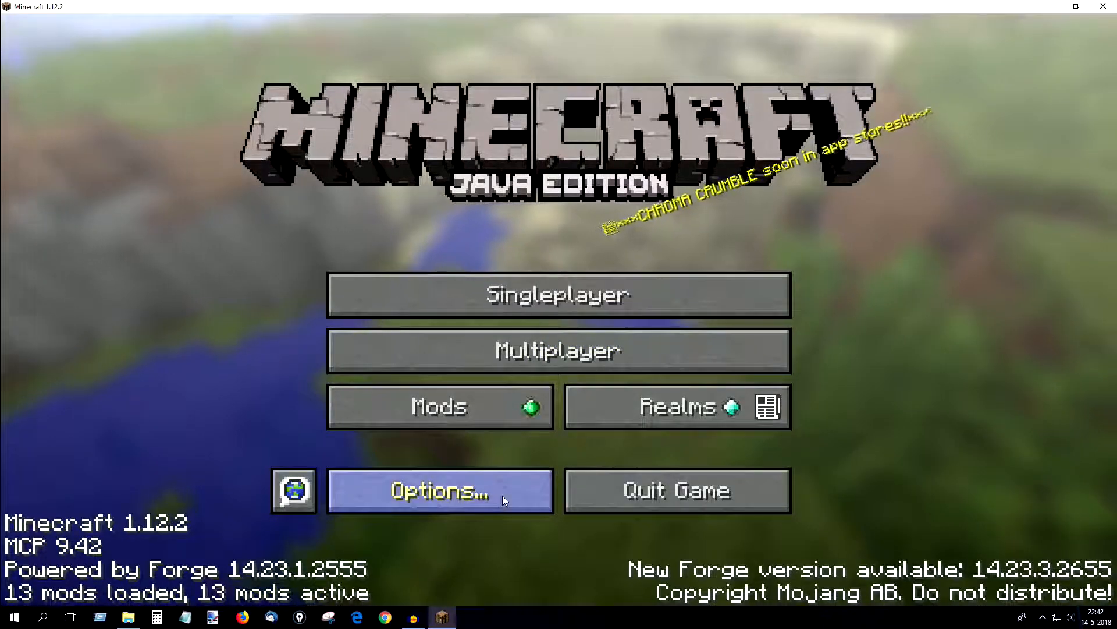
pyautogui.moveTo(563, 535)
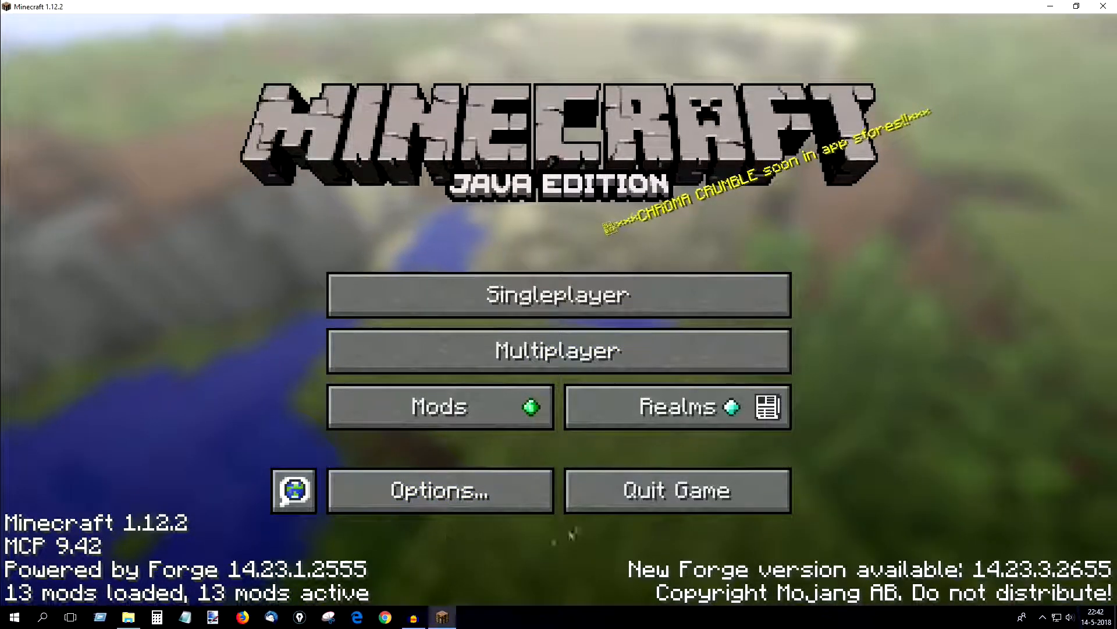
# - Move ChromaHills-128x-1.12.zip into Selected Resource Packs above Default
pyautogui.click(440, 491)
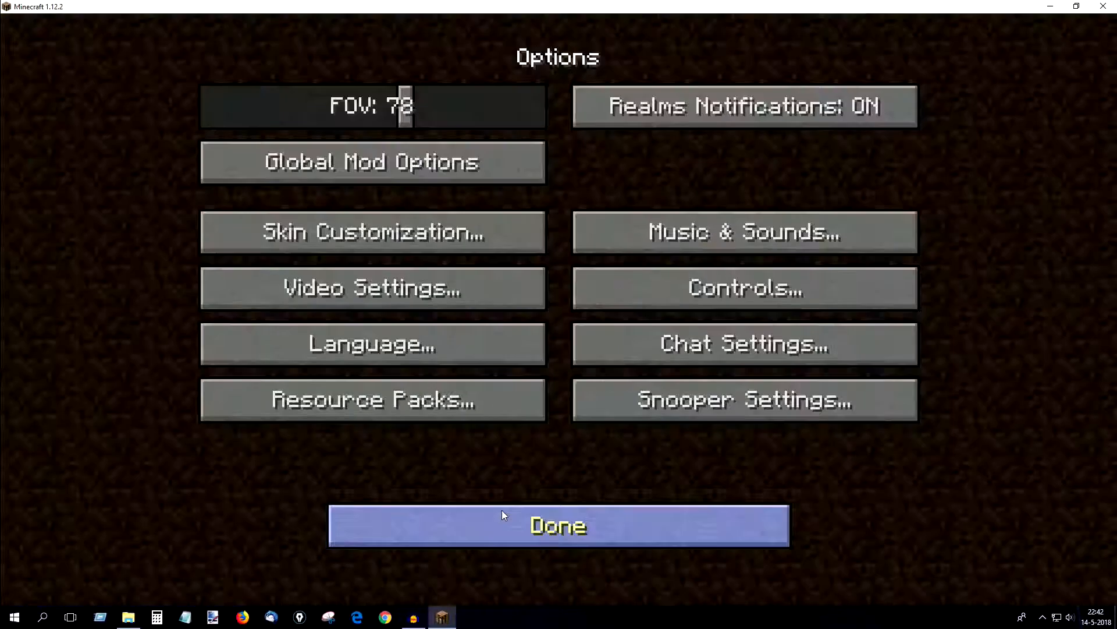
pyautogui.click(371, 398)
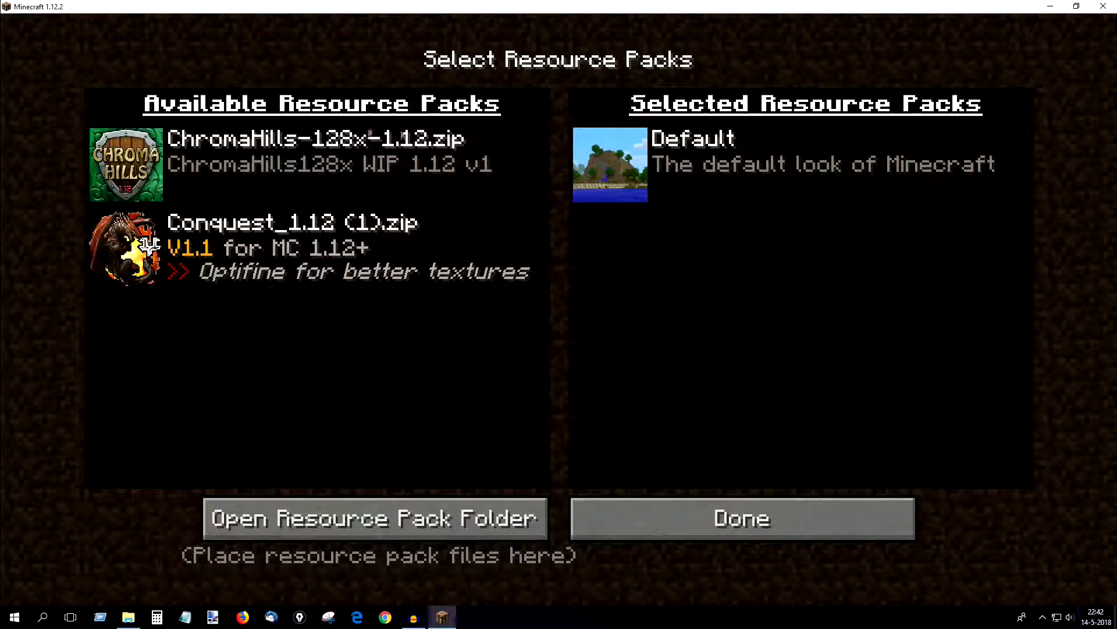
pyautogui.moveTo(126, 164)
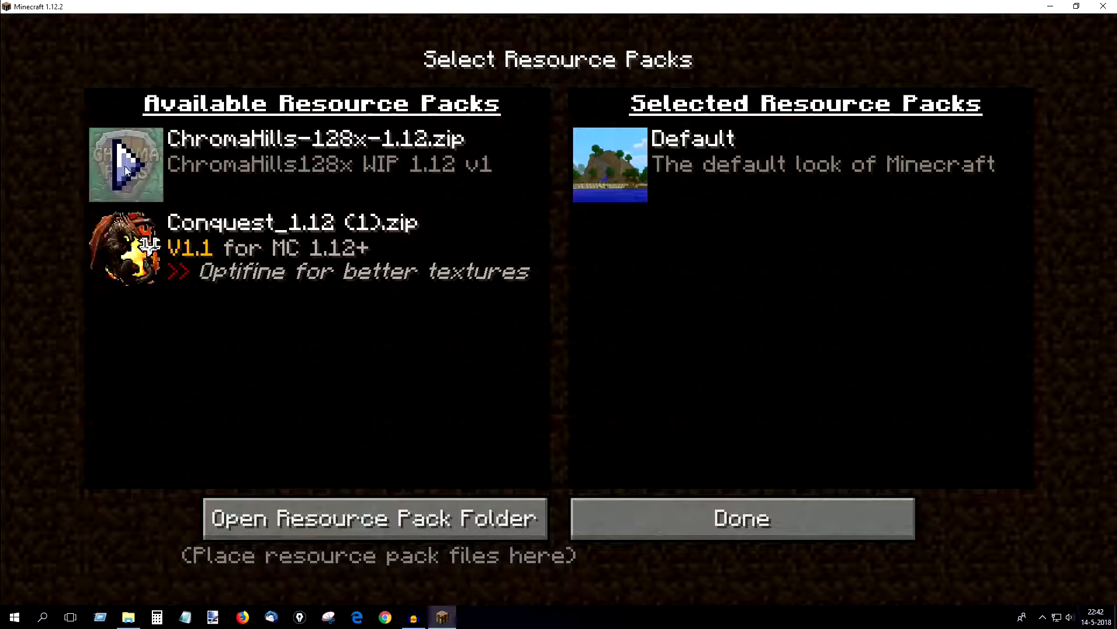
pyautogui.click(125, 164)
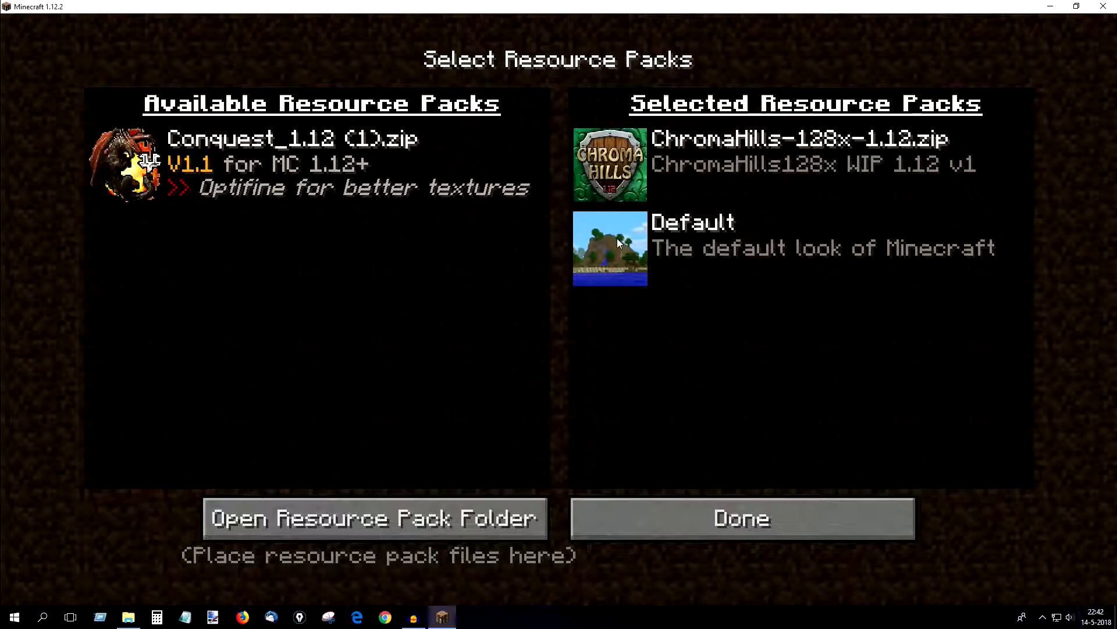
pyautogui.moveTo(647, 272)
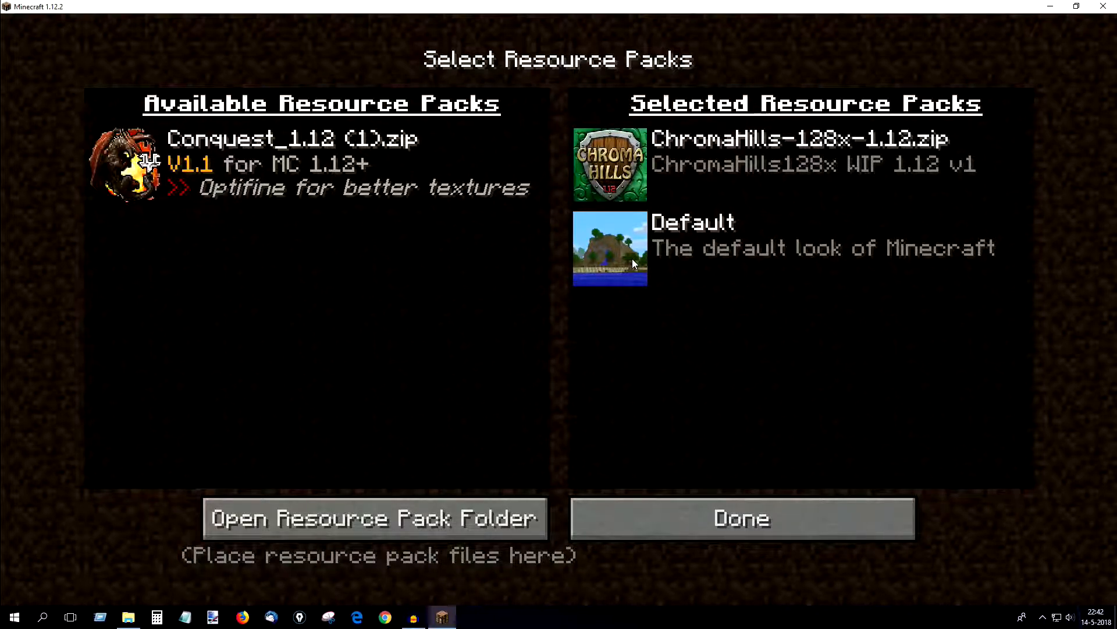
pyautogui.moveTo(617, 110)
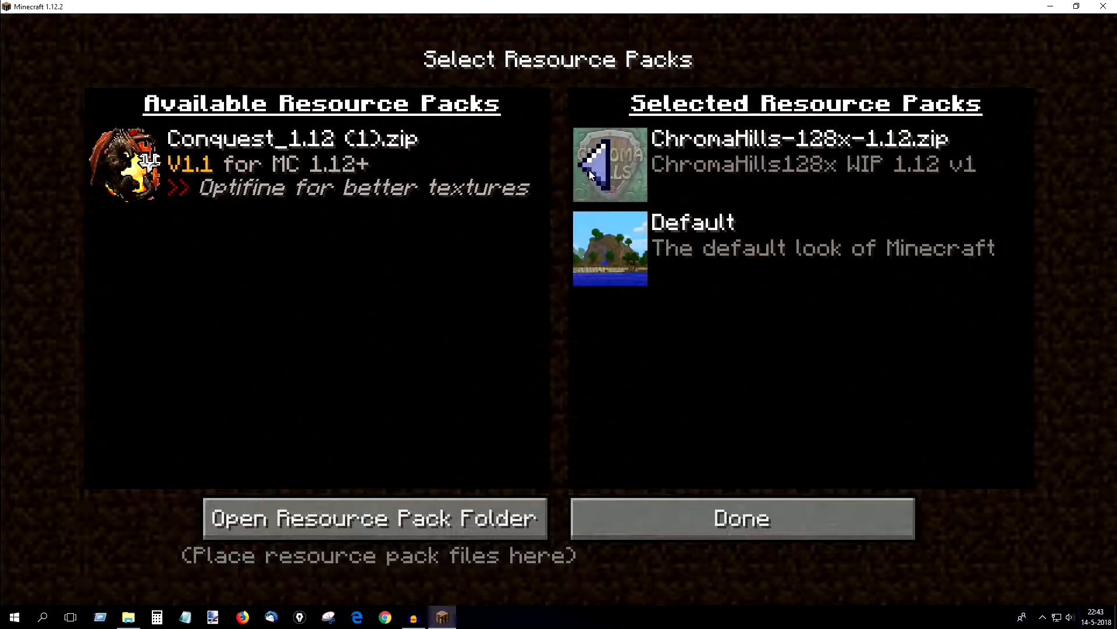
pyautogui.moveTo(605, 208)
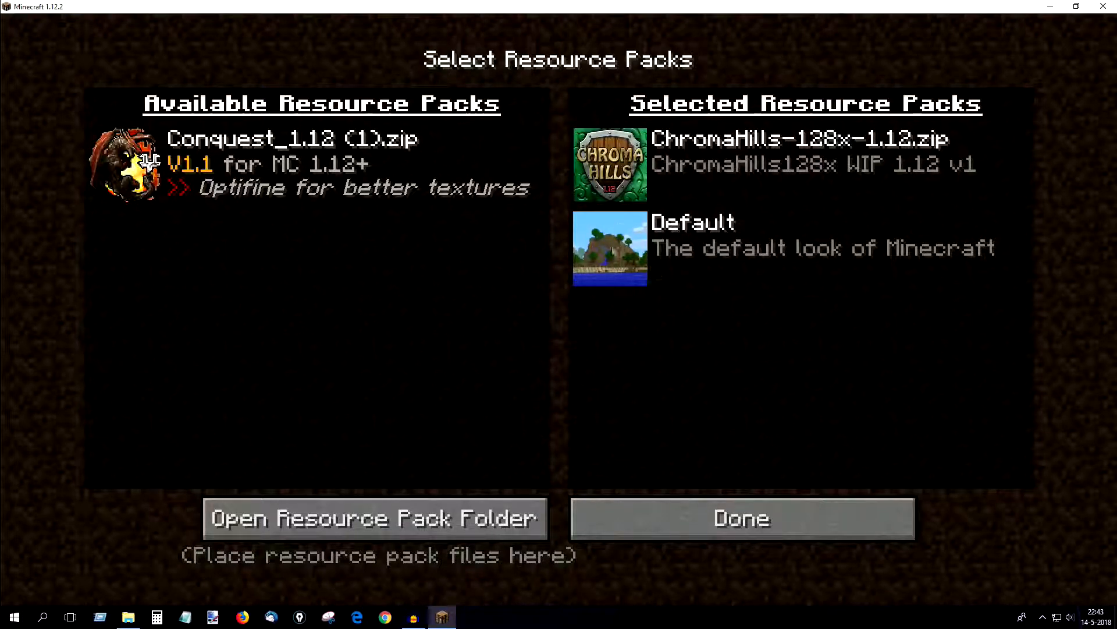
pyautogui.moveTo(668, 258)
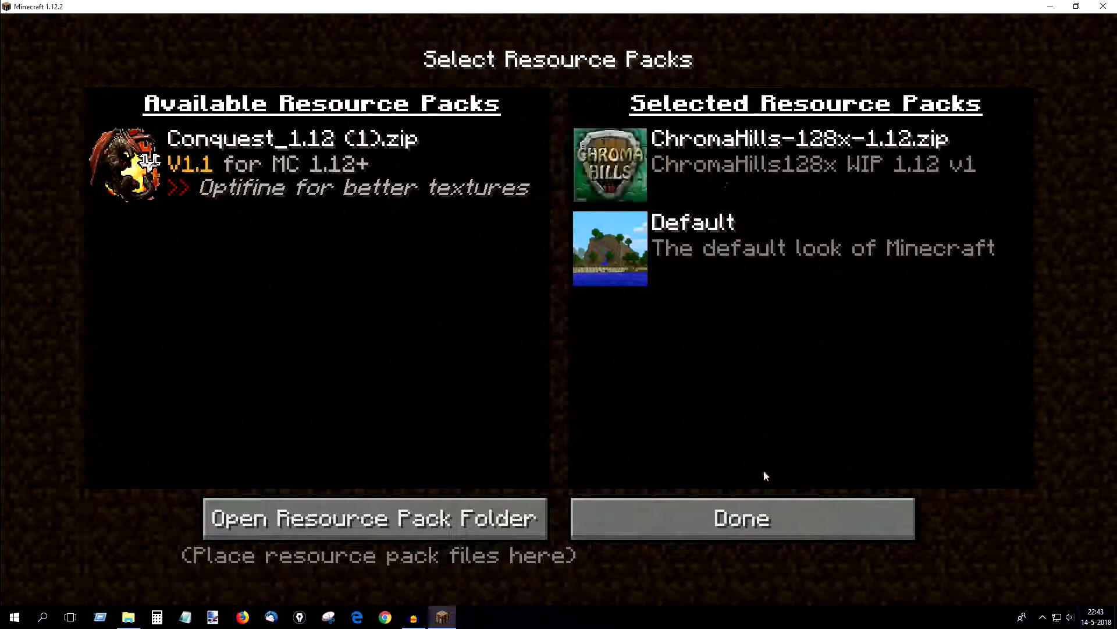
pyautogui.moveTo(741, 518)
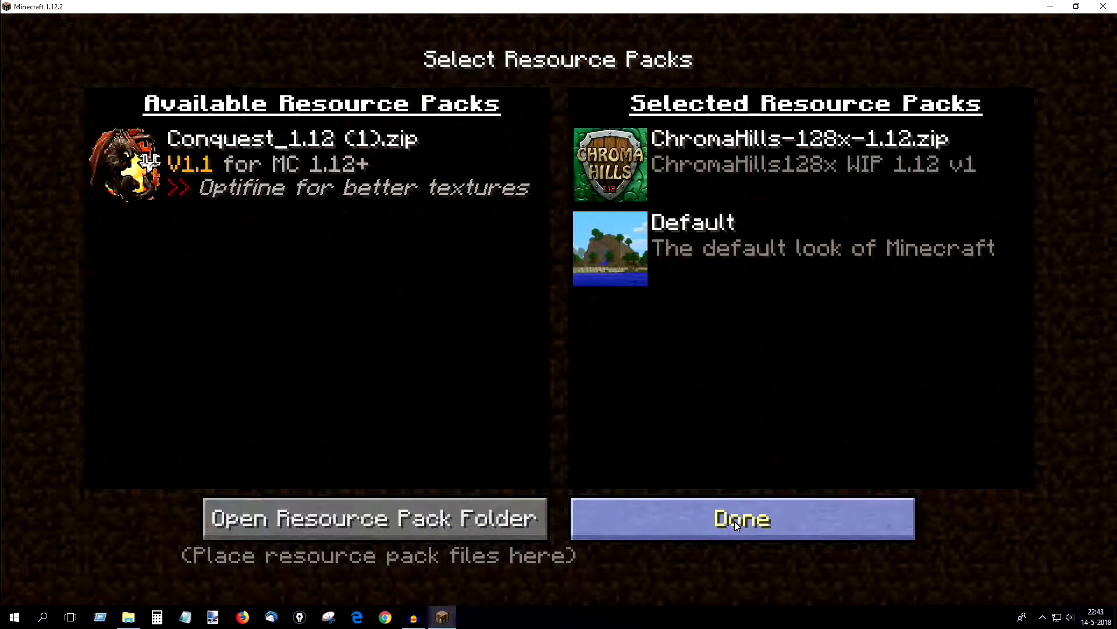
# - Confirm the resource packs, return to the title screen, and launch the most recent 50Ducks world from Singleplayer
pyautogui.click(741, 518)
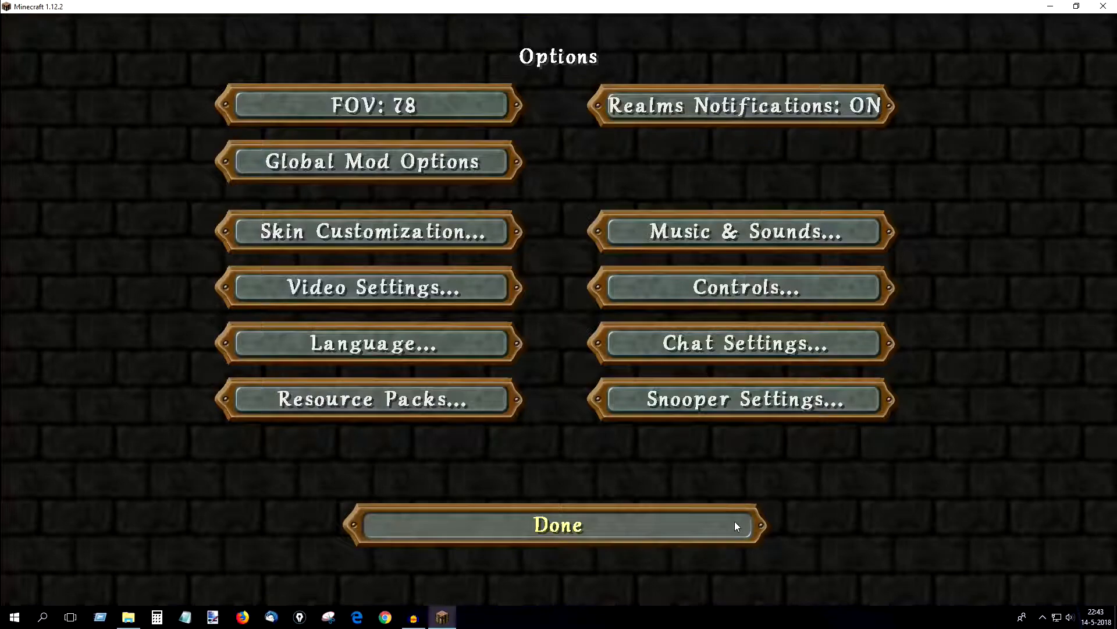
pyautogui.click(558, 525)
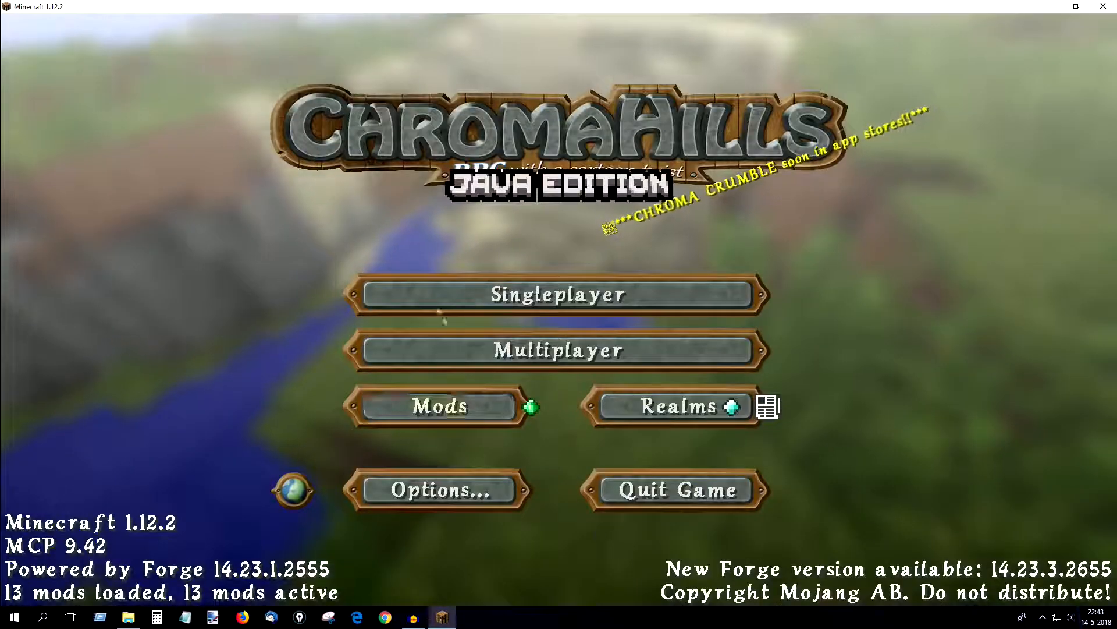
pyautogui.click(557, 293)
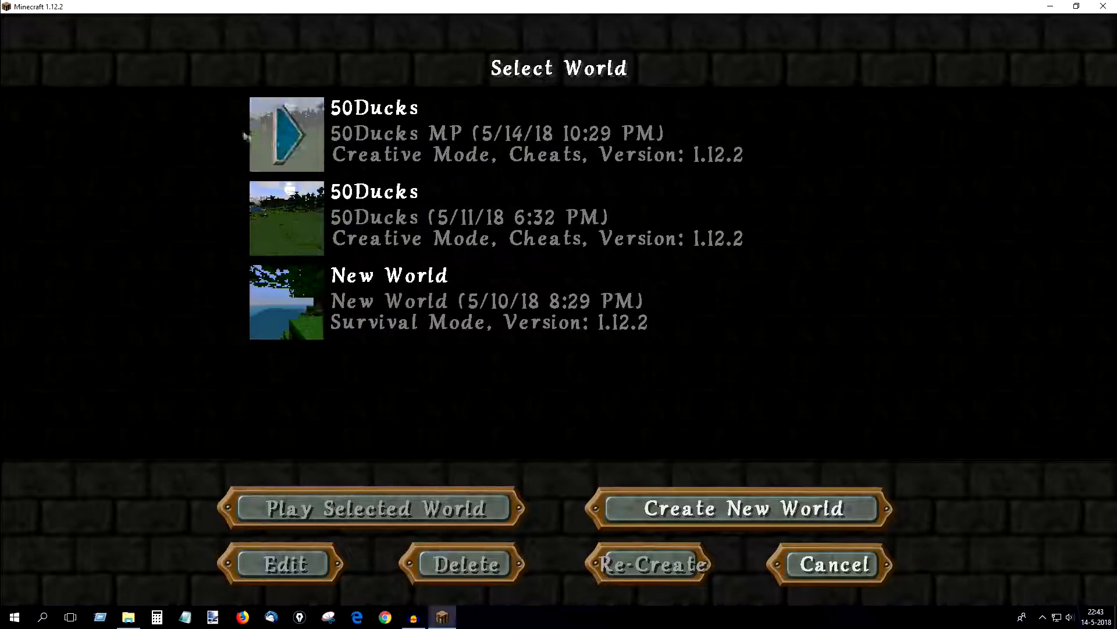
pyautogui.click(371, 508)
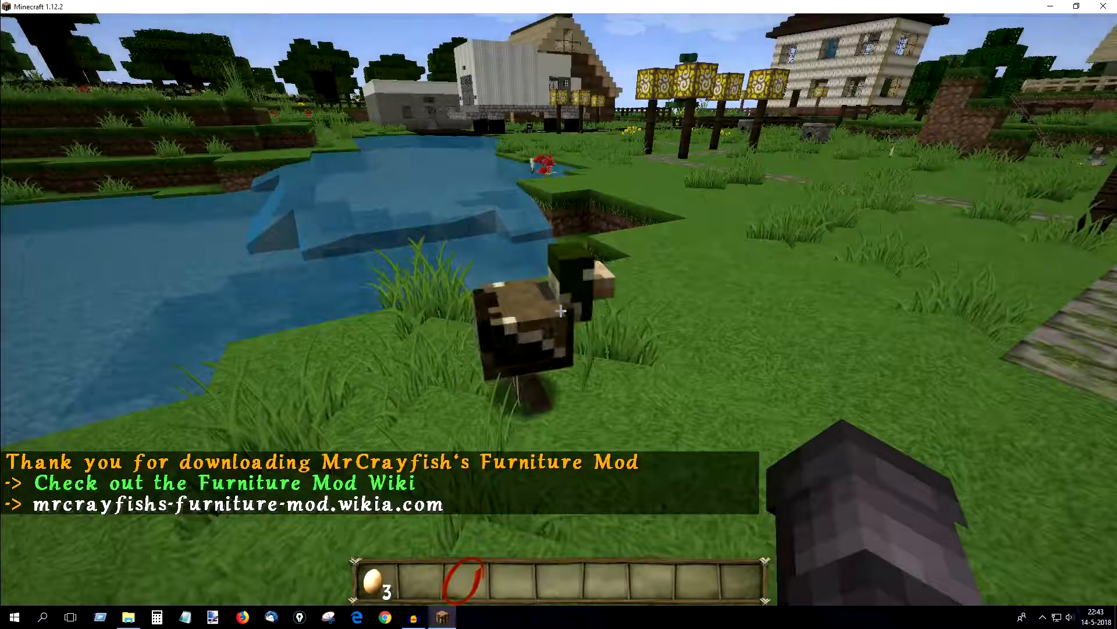
pyautogui.moveTo(559, 314)
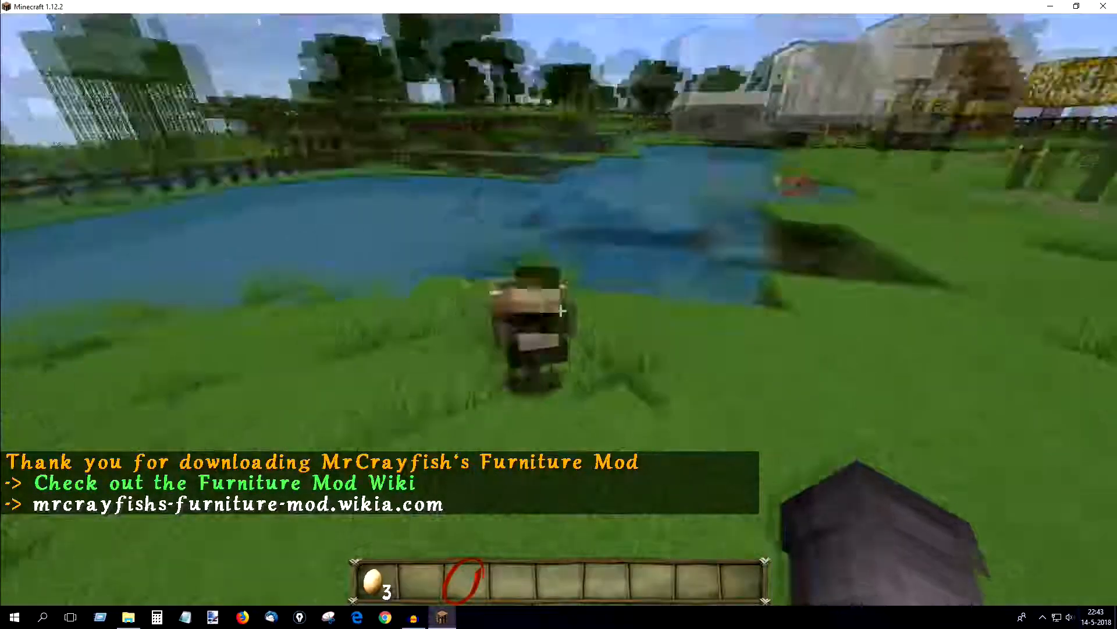
pyautogui.moveTo(558, 312)
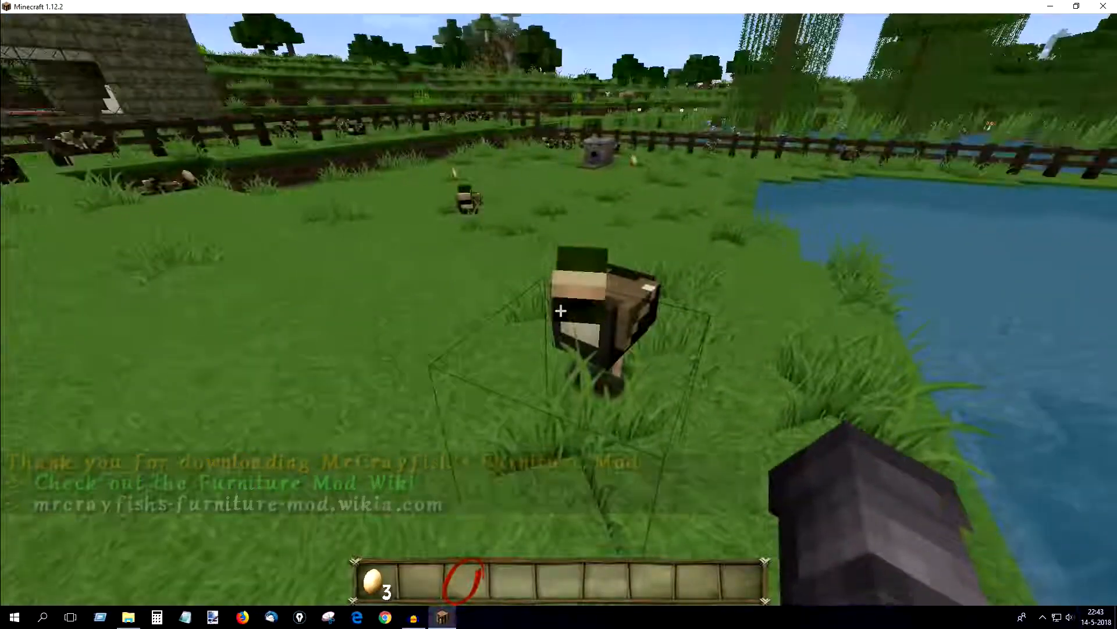
pyautogui.moveTo(558, 311)
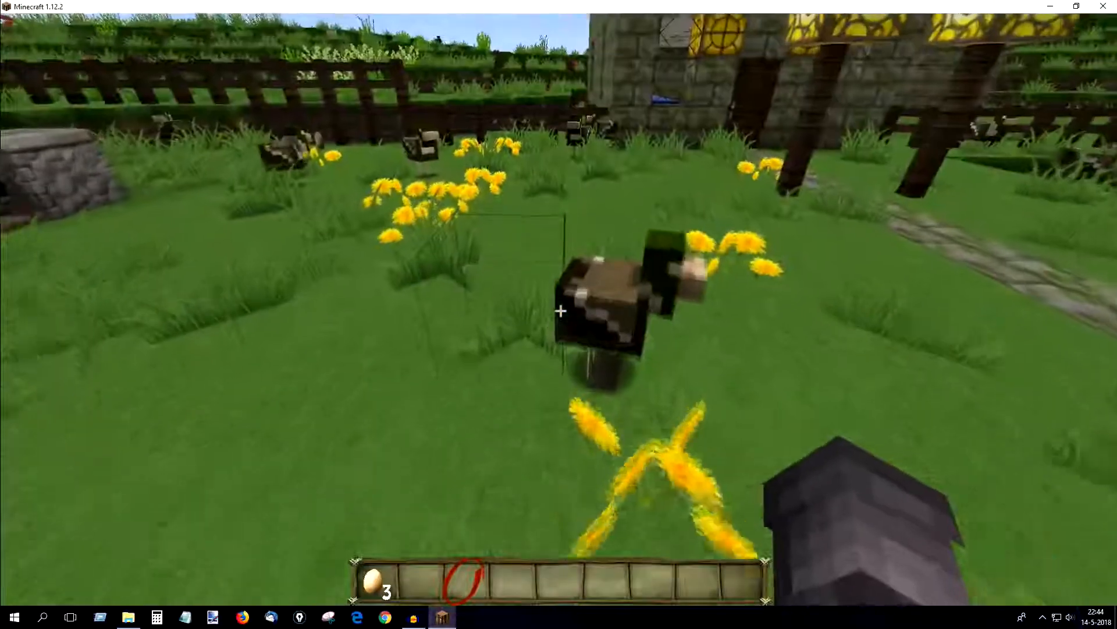
pyautogui.moveTo(558, 311)
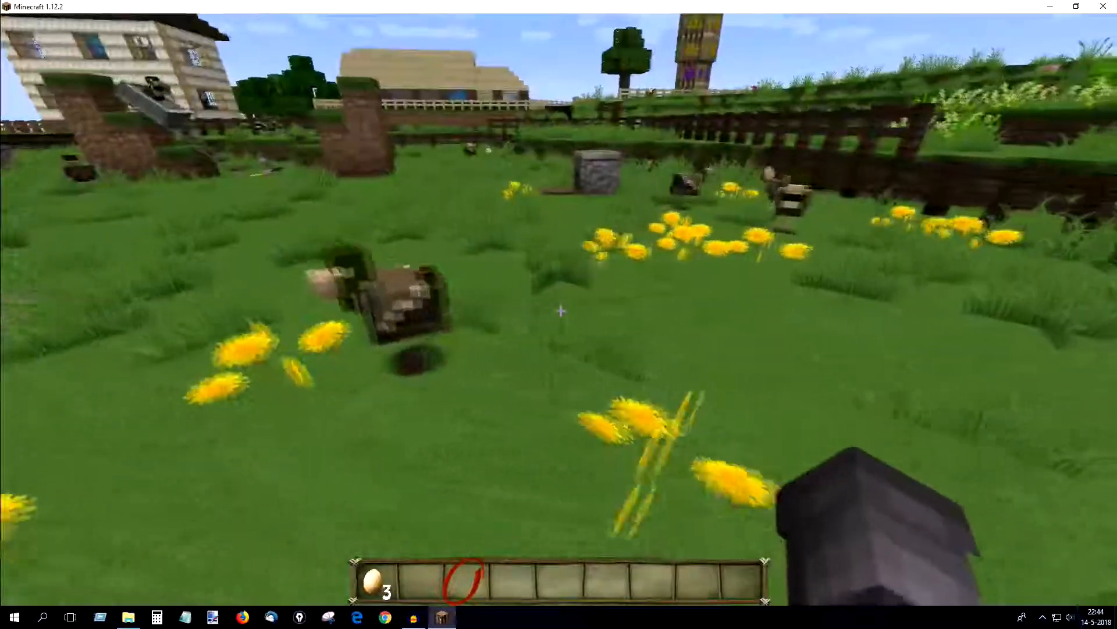
pyautogui.moveTo(558, 310)
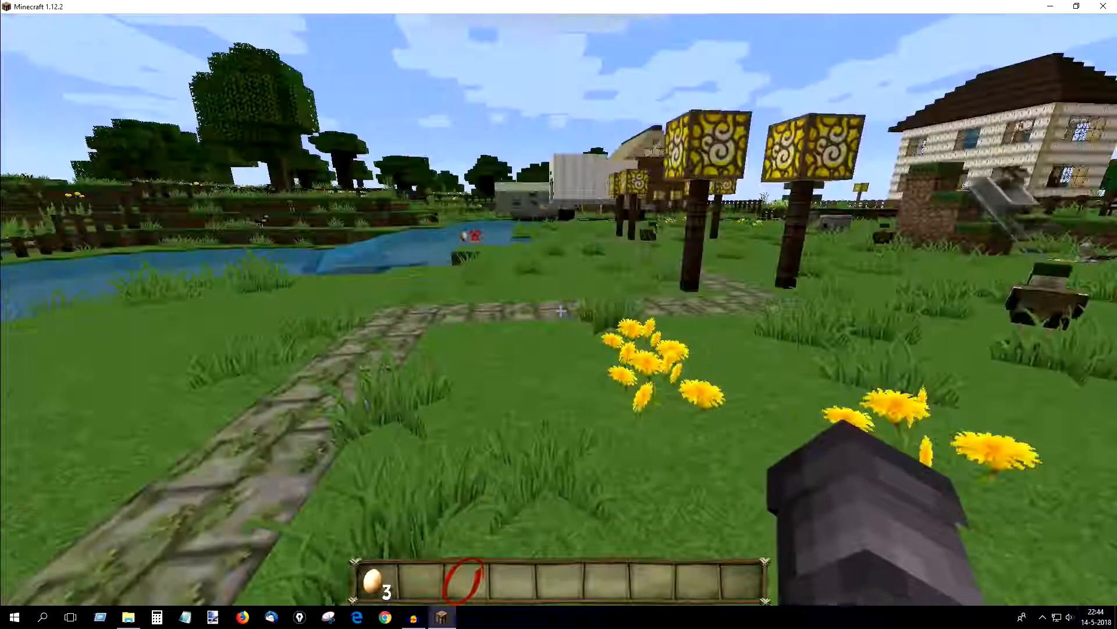
pyautogui.moveTo(559, 311)
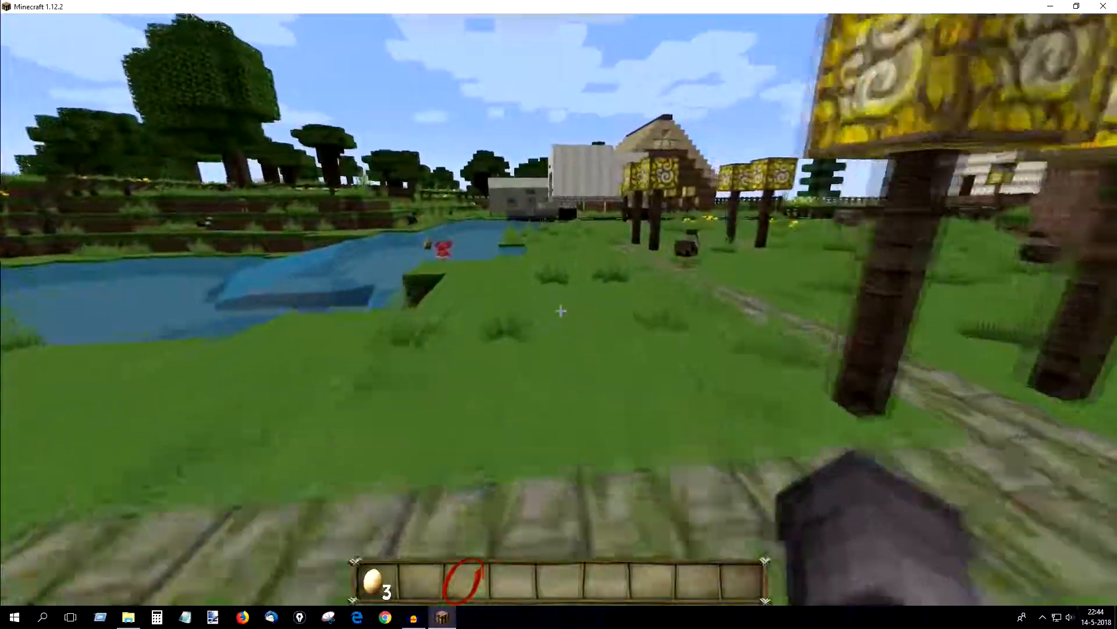
pyautogui.moveTo(559, 310)
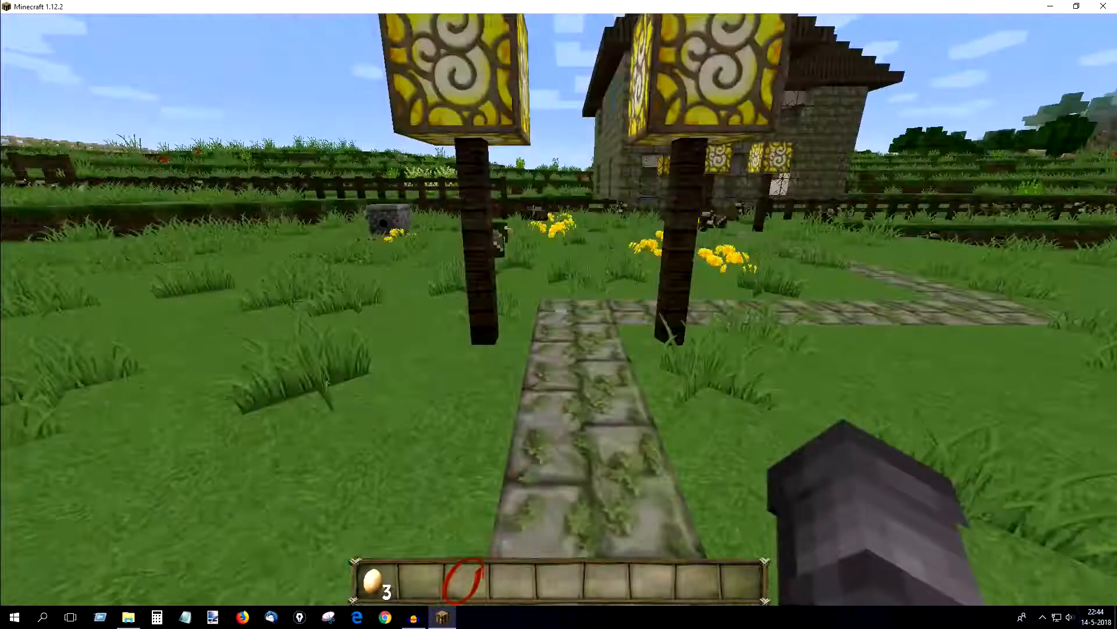
pyautogui.moveTo(559, 314)
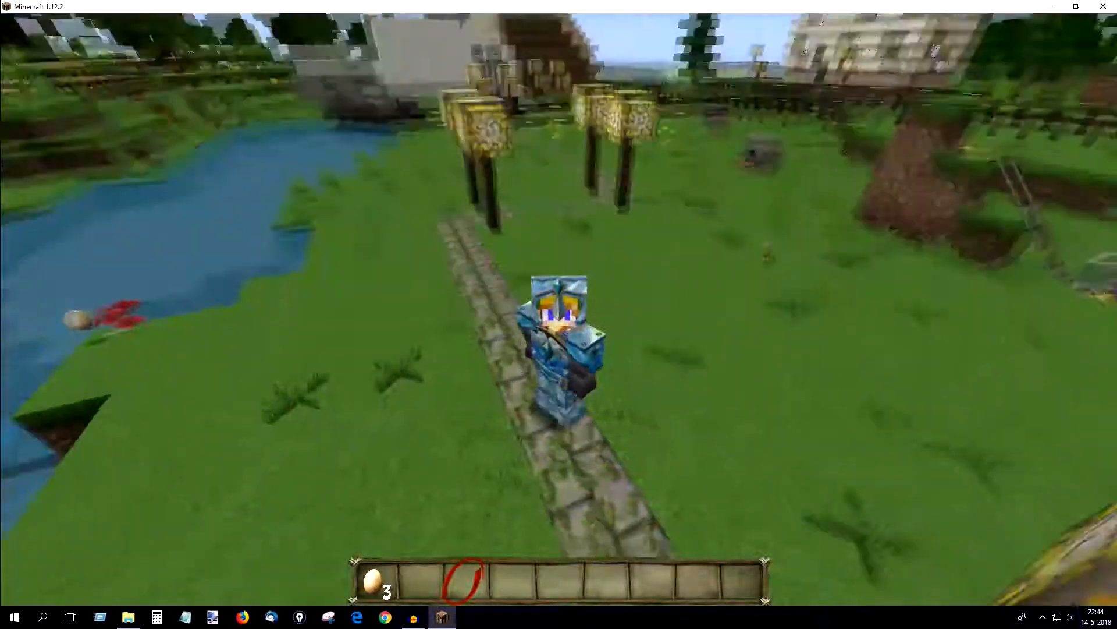
pyautogui.moveTo(559, 314)
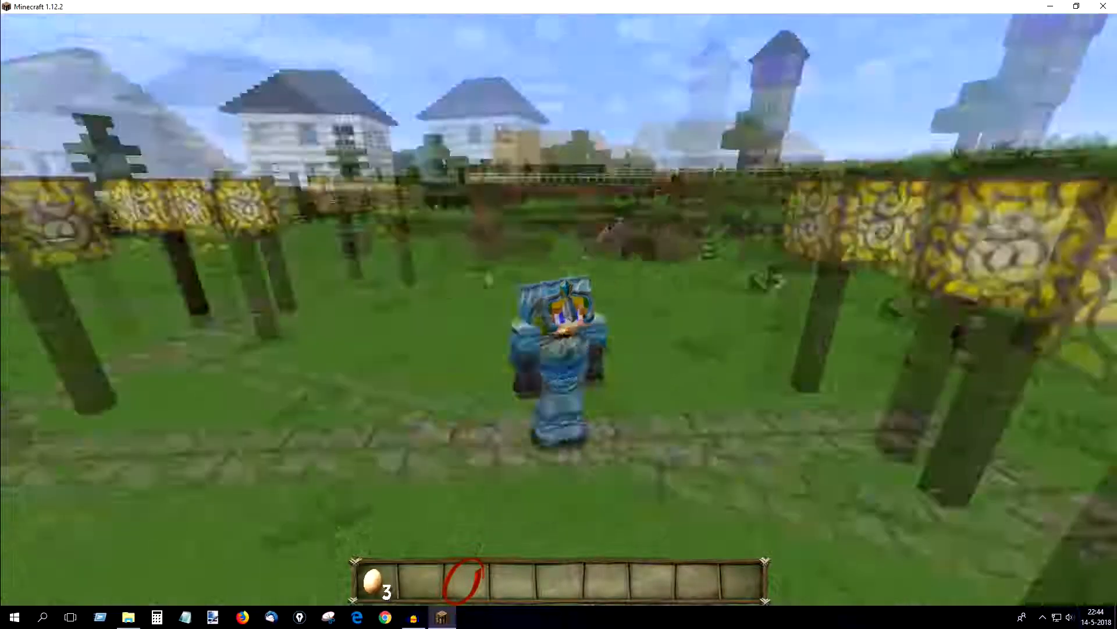